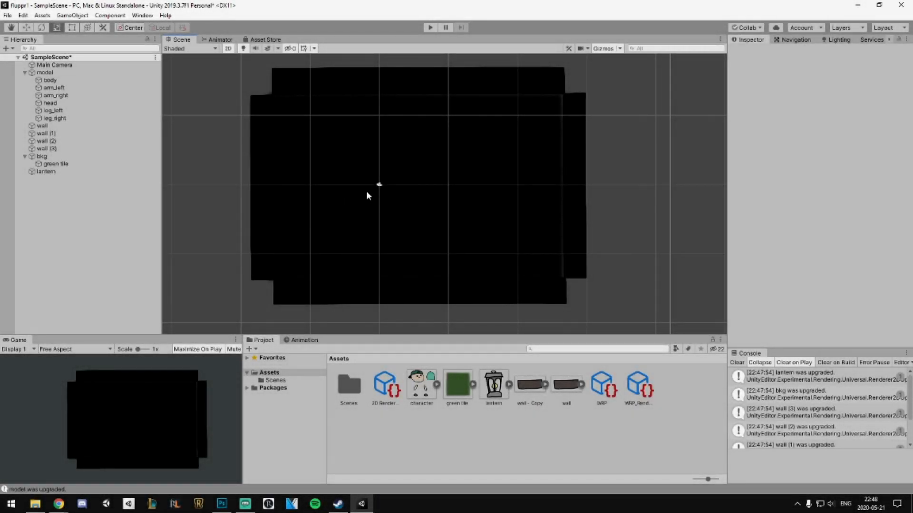
mouse_move(28, 14)
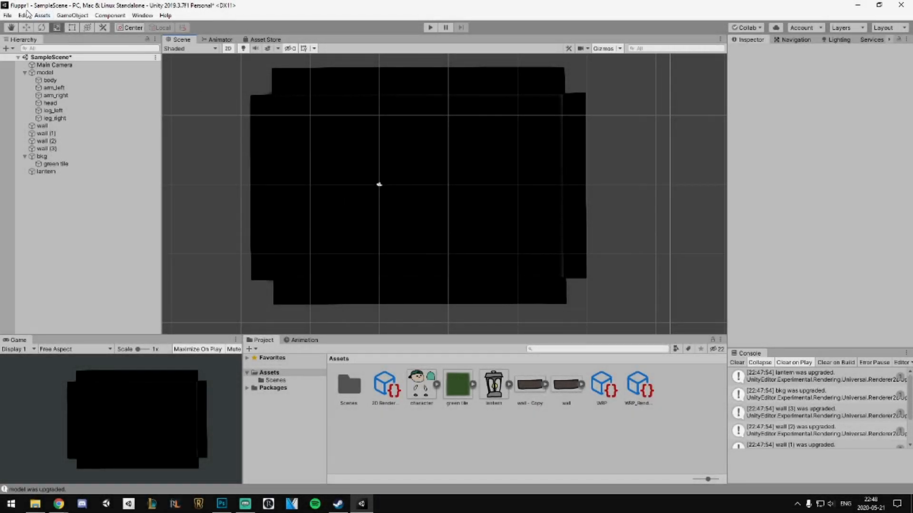
Upgrade the dungeon scene to the experimental 2D Renderer from the Render Pipeline menu.
click(23, 15)
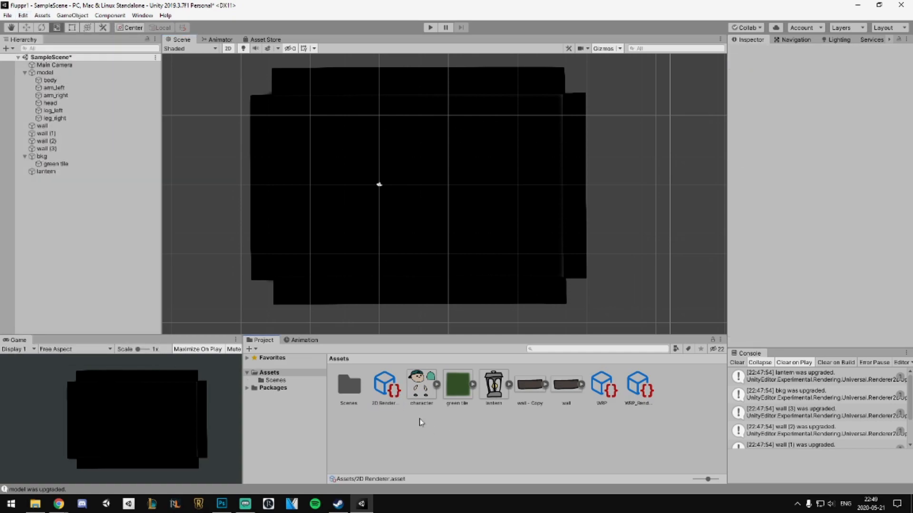
mouse_move(414, 417)
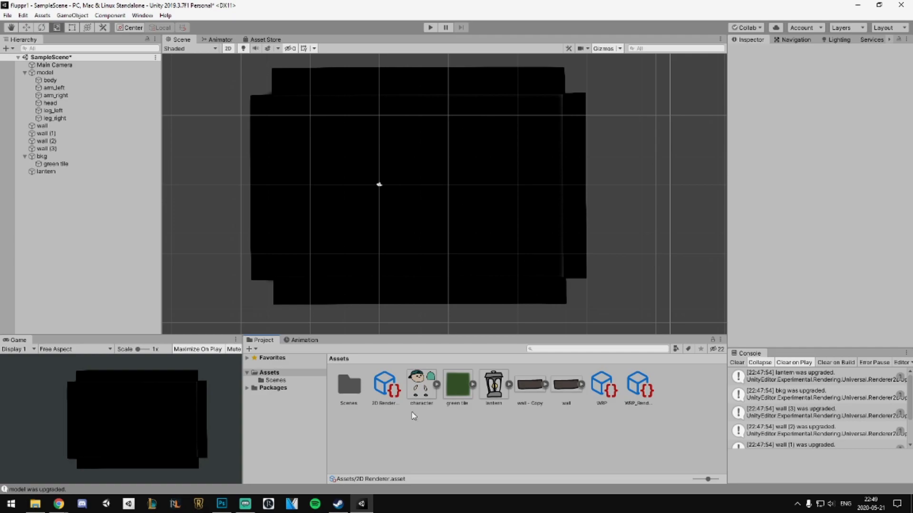
mouse_move(563, 434)
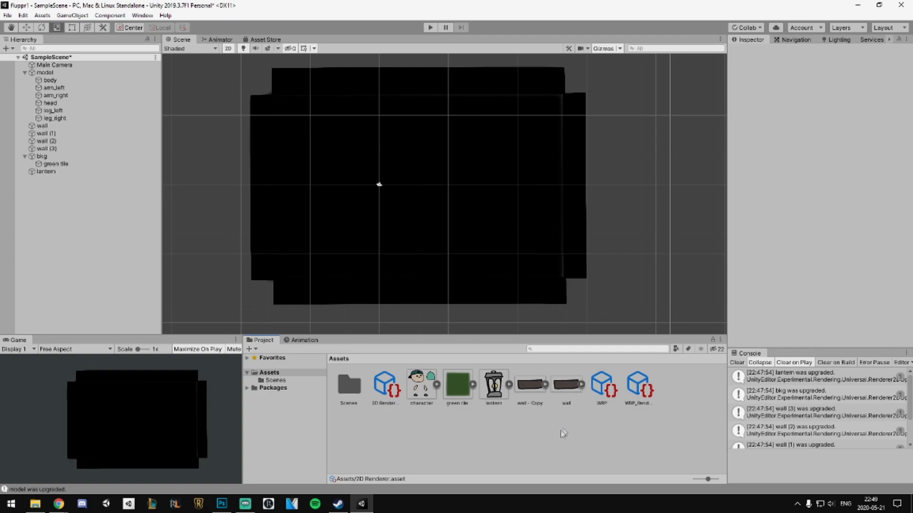
mouse_move(562, 433)
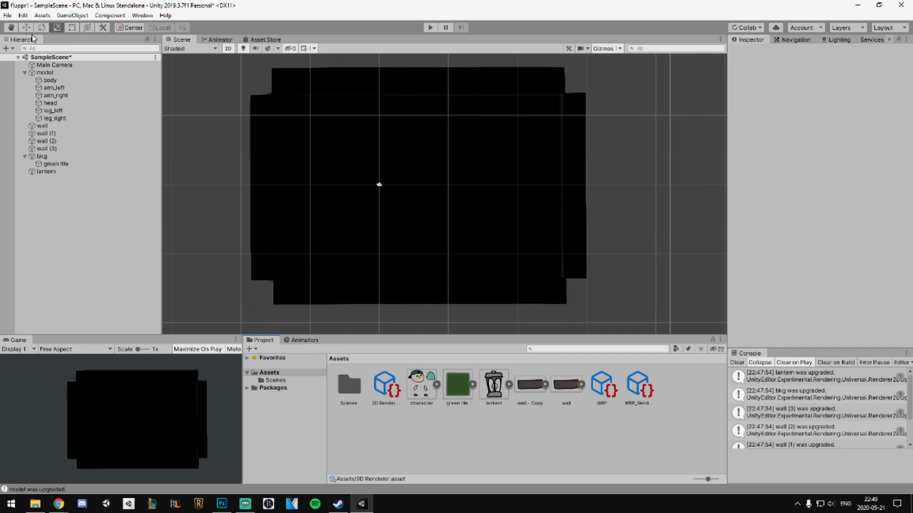
click(22, 15)
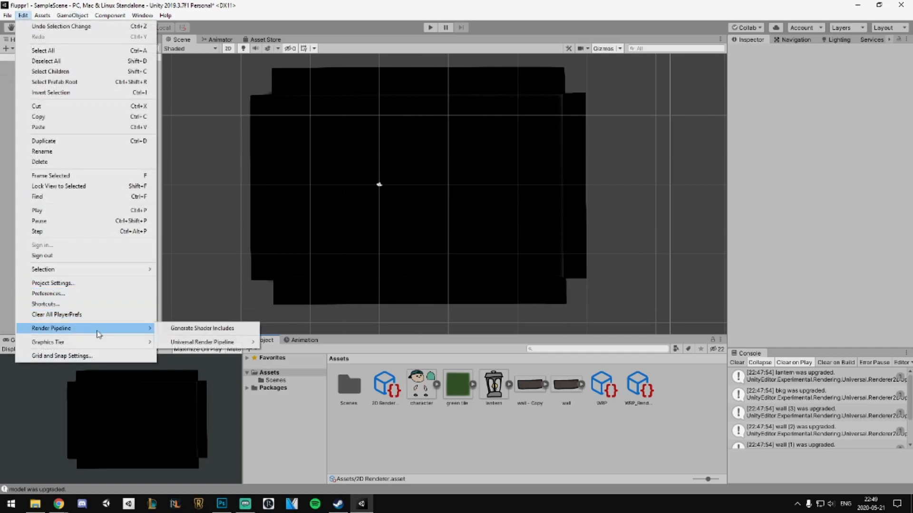
mouse_move(202, 342)
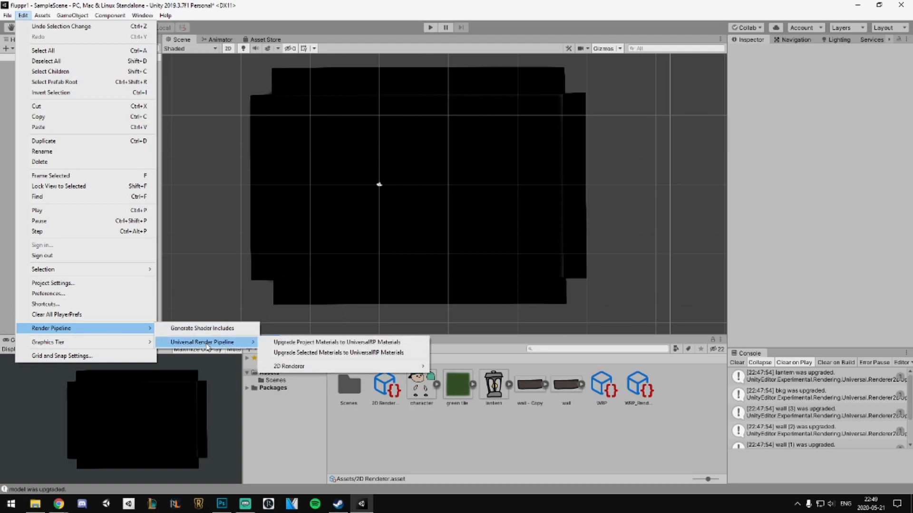
mouse_move(217, 348)
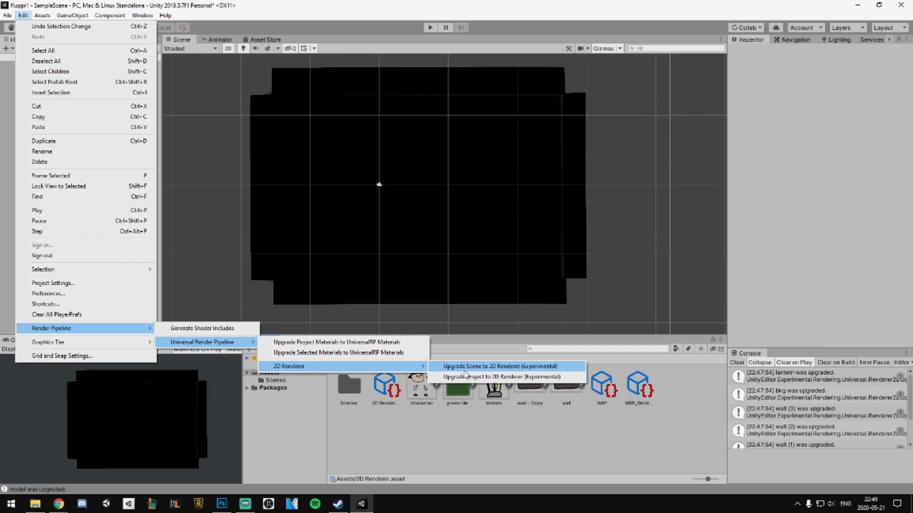
click(637, 387)
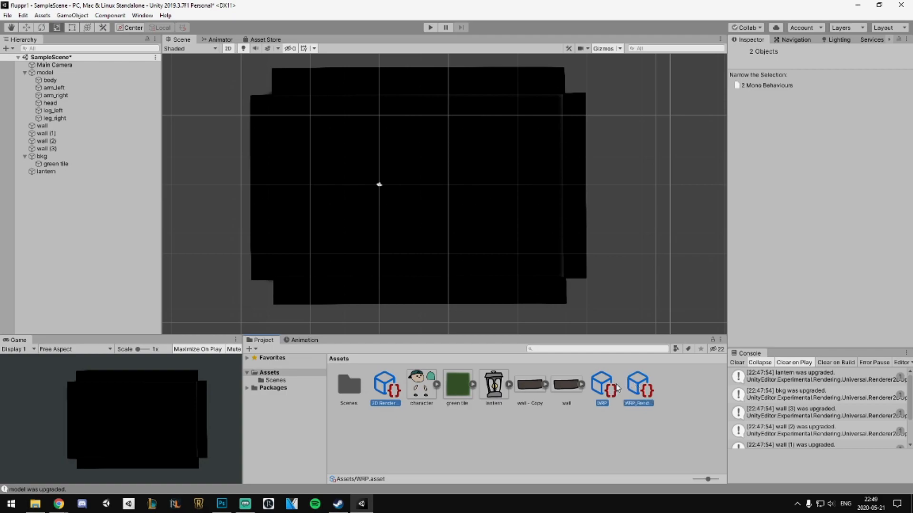
click(47, 171)
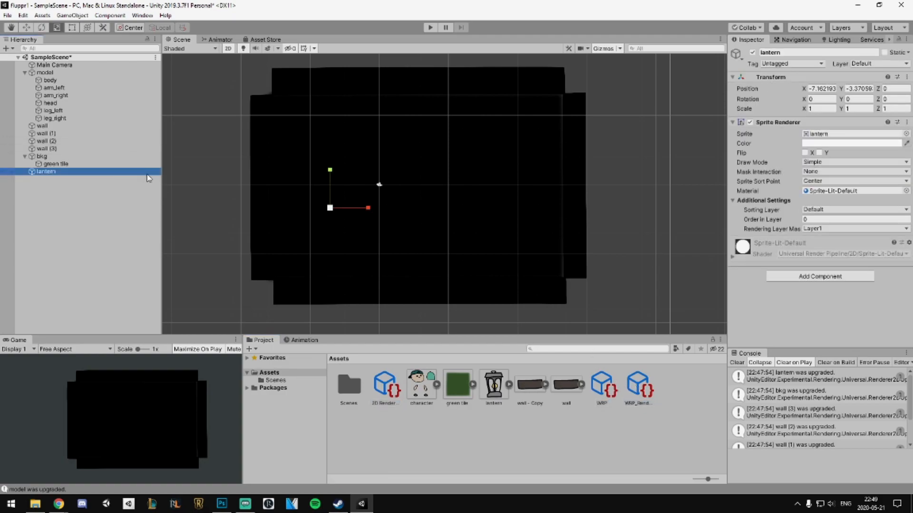
click(55, 164)
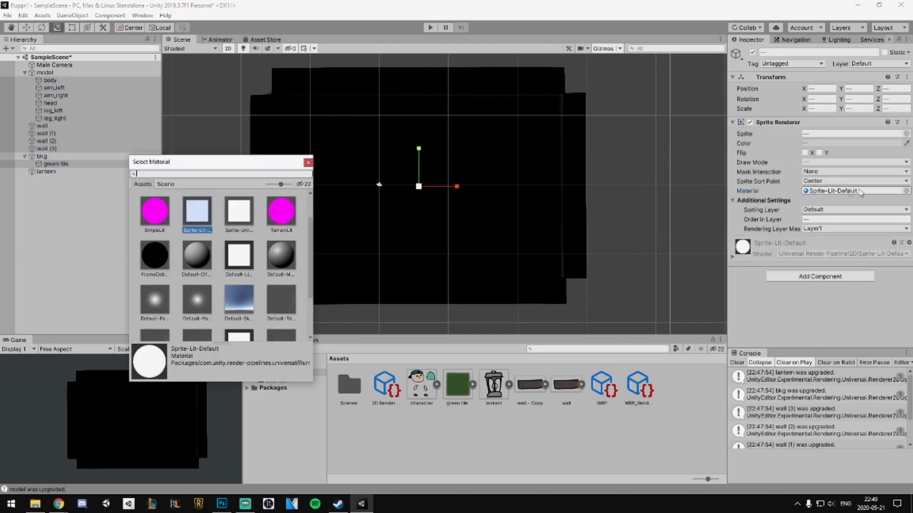
scroll(down, 3)
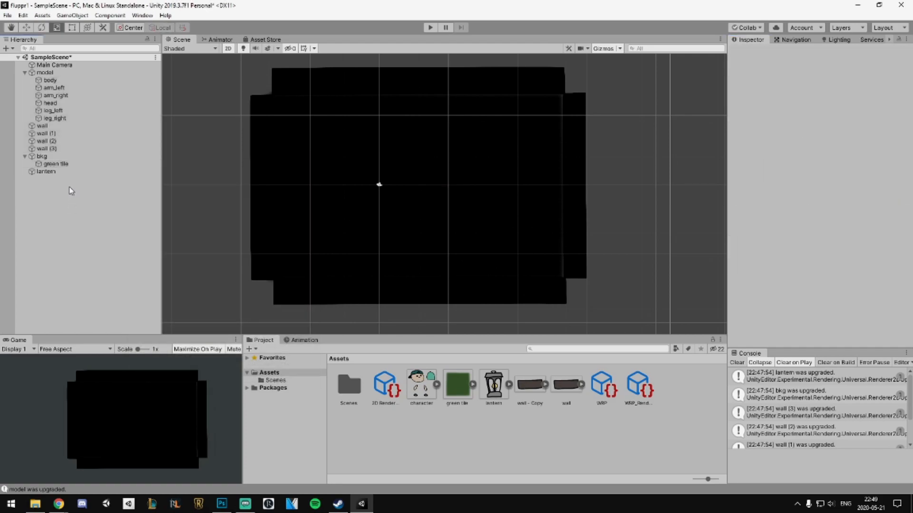
Give the lantern a Point Light 2D with a wider outer radius, then select it for copying.
right_click(46, 172)
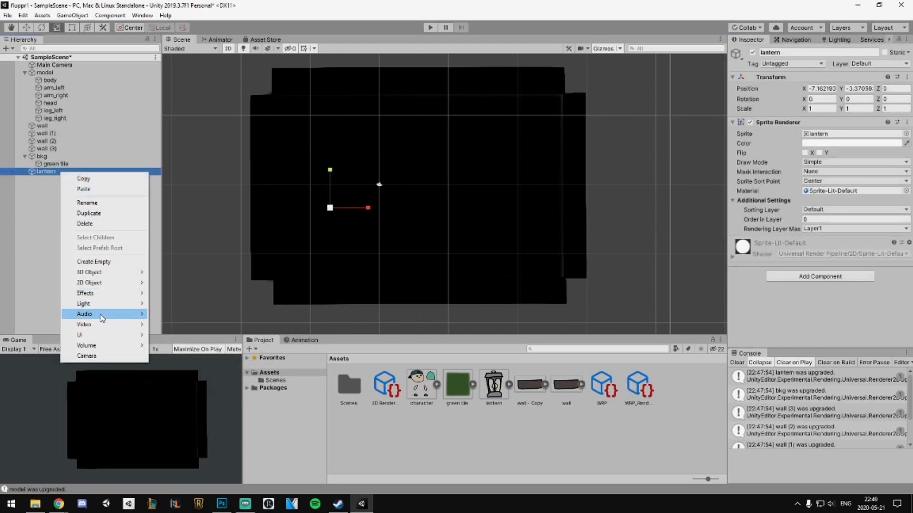
mouse_move(83, 304)
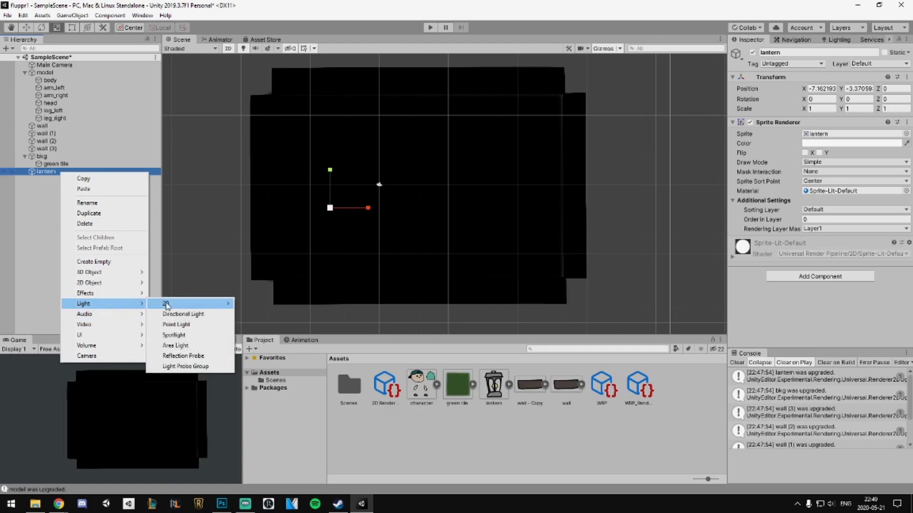
mouse_move(166, 304)
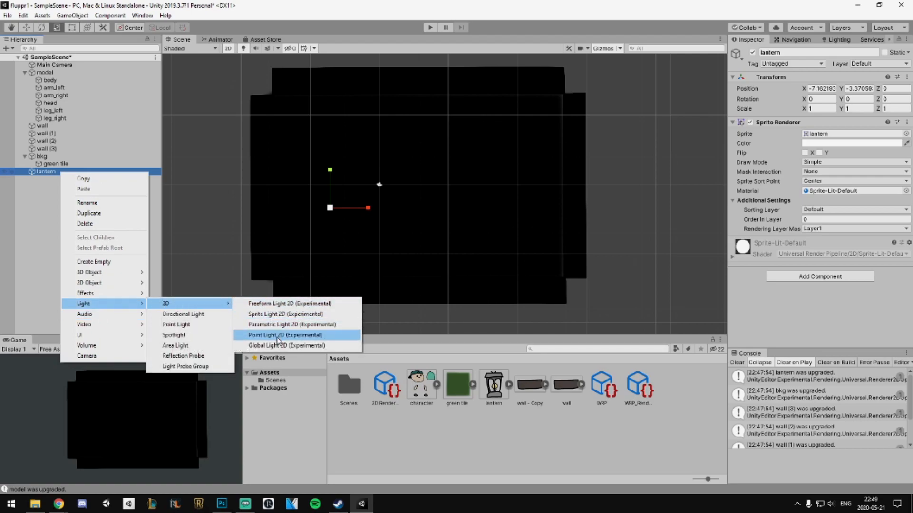
click(285, 335)
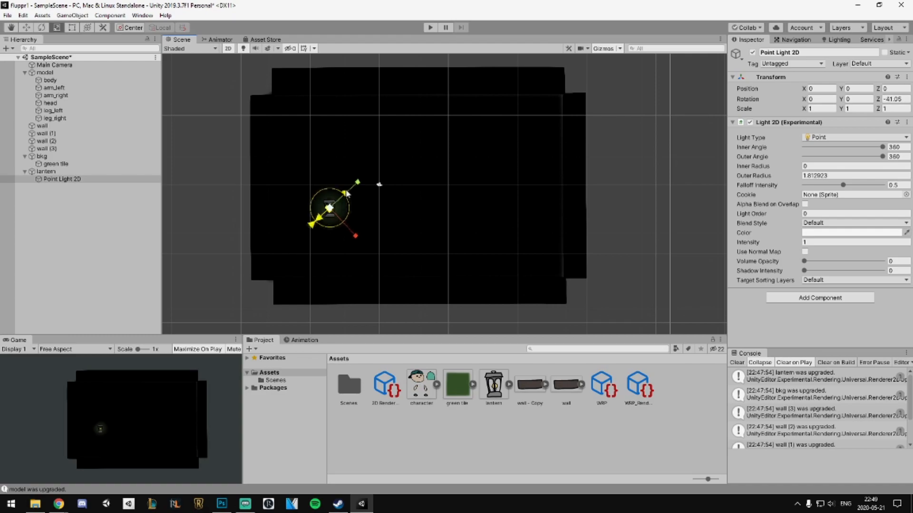
drag(358, 182, 371, 176)
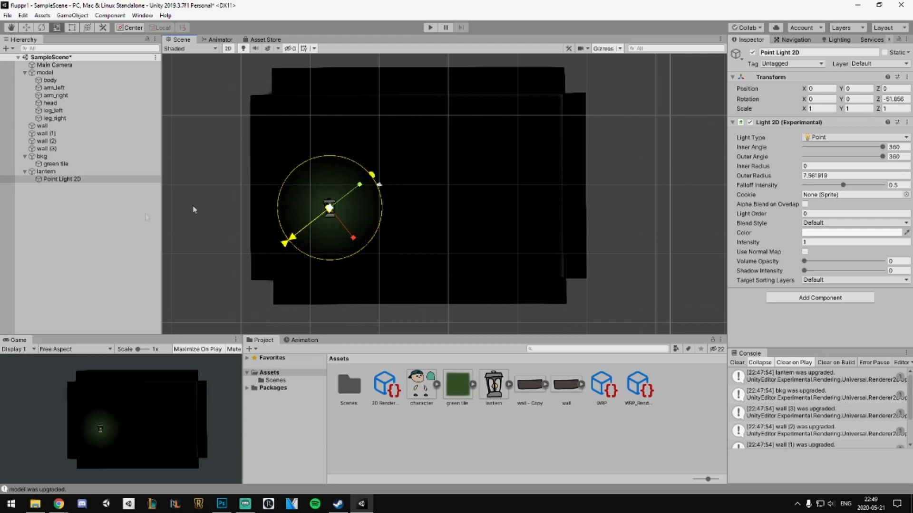
click(50, 187)
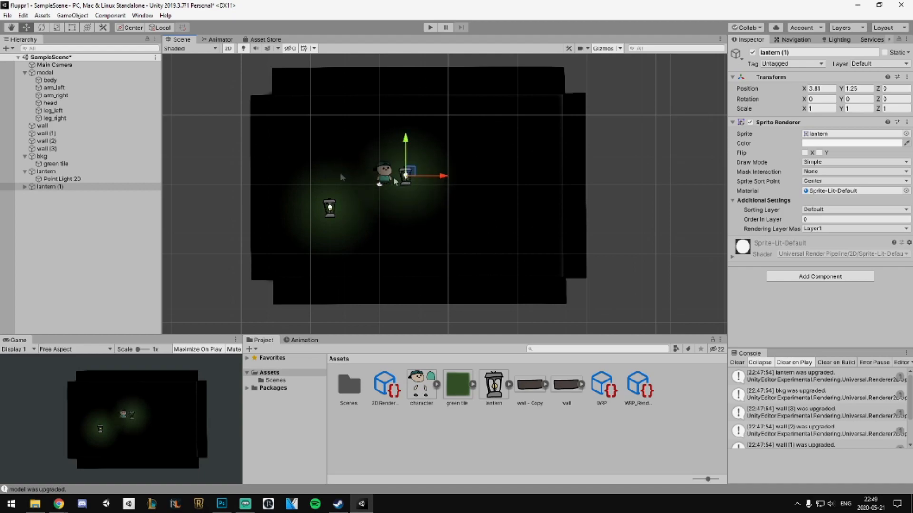
Swap the Game and Scene views so the game preview fills the main panel.
click(45, 72)
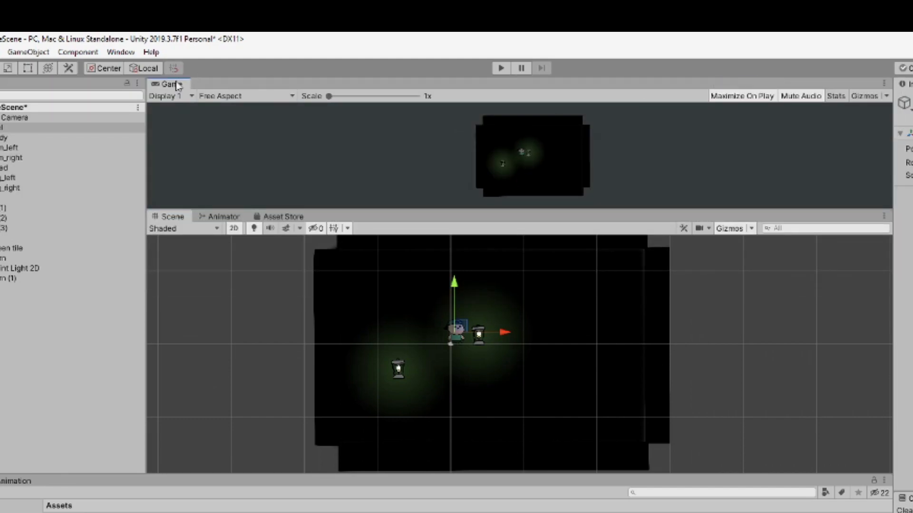
drag(168, 83, 315, 297)
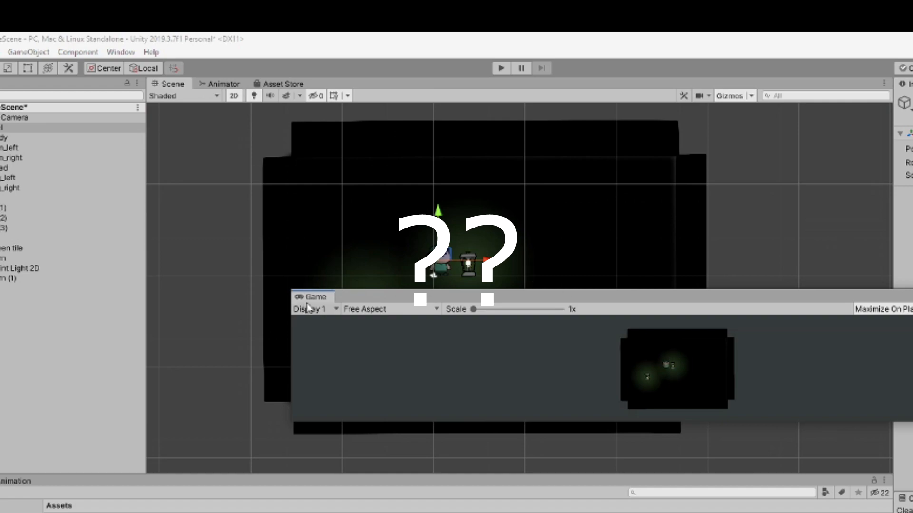
click(169, 84)
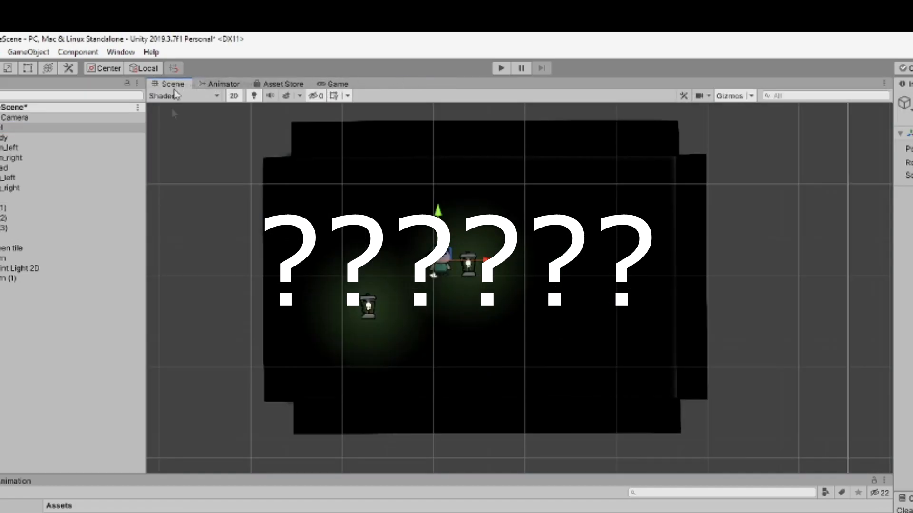
click(337, 83)
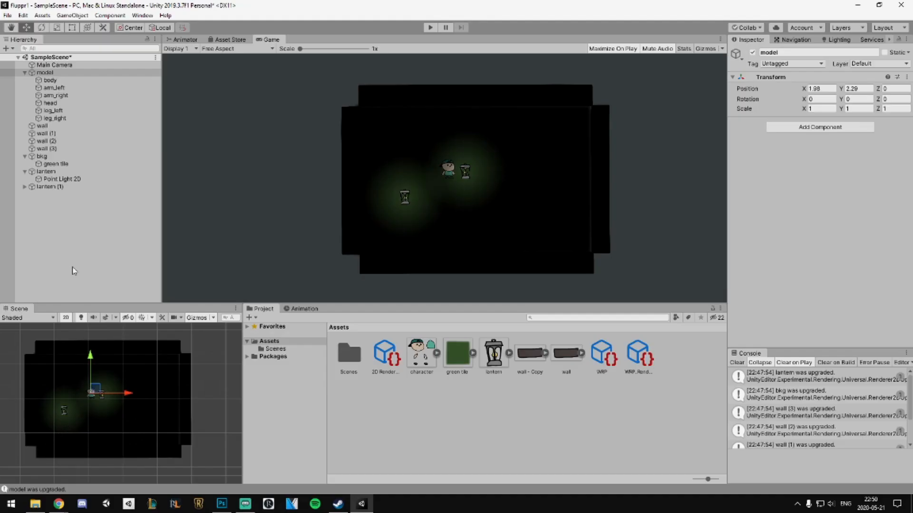
Move the player model beside the upper lantern, collapse it, and select lantern (1).
click(46, 72)
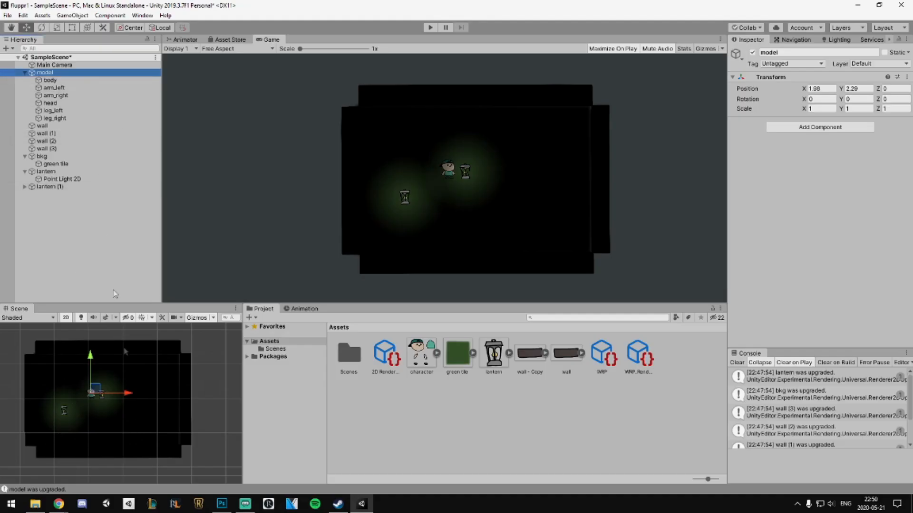
drag(91, 393, 78, 414)
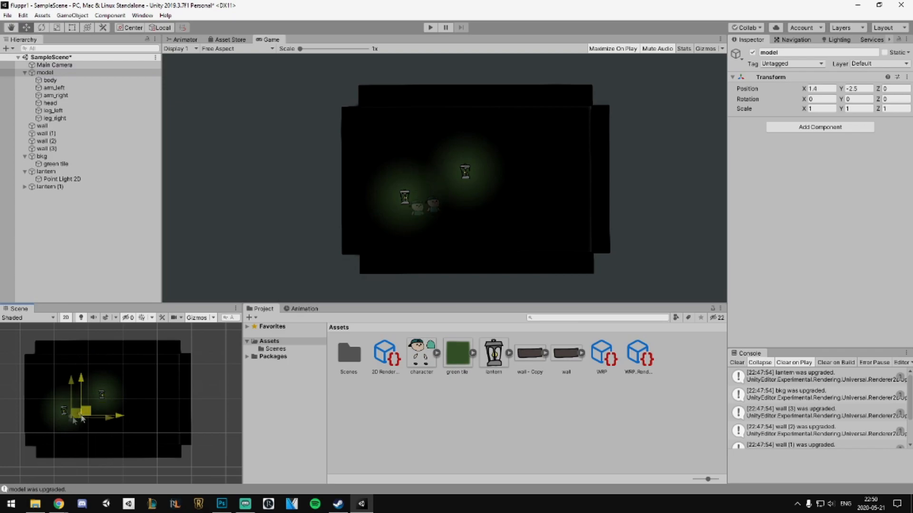
drag(78, 415, 120, 412)
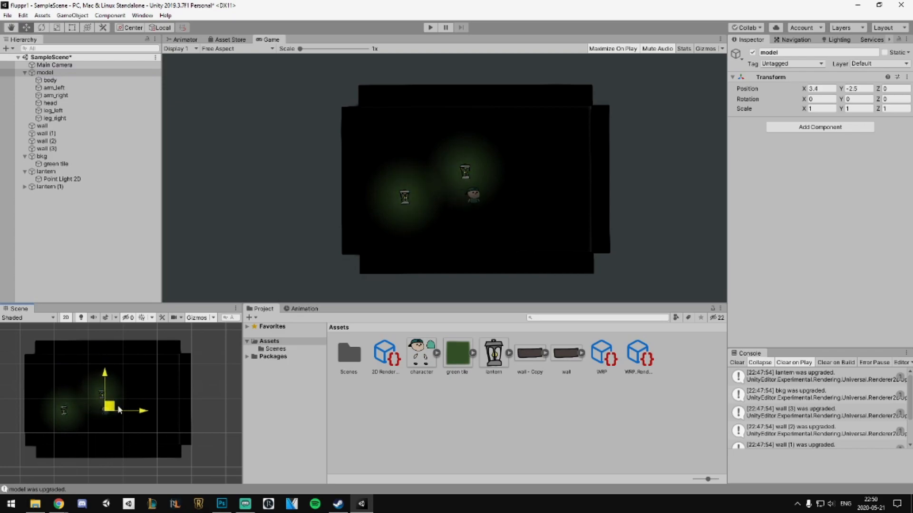
drag(111, 410, 110, 378)
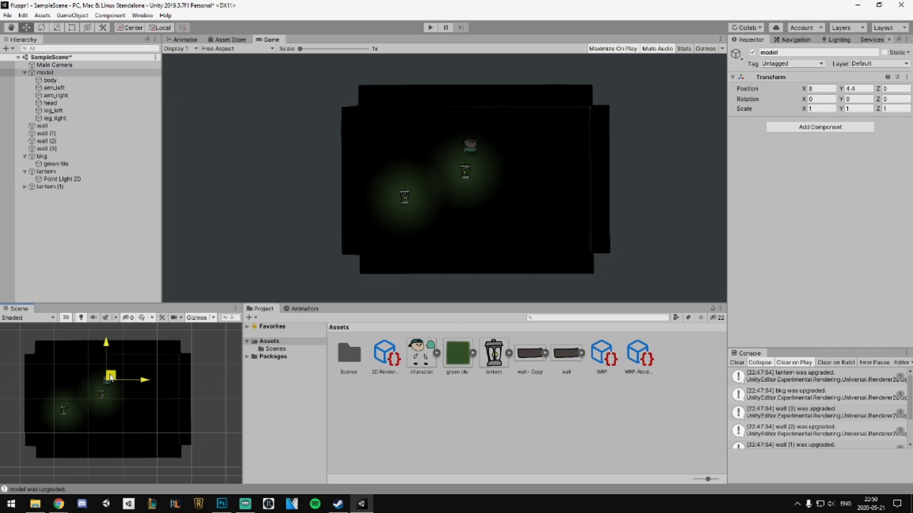
drag(111, 378, 114, 398)
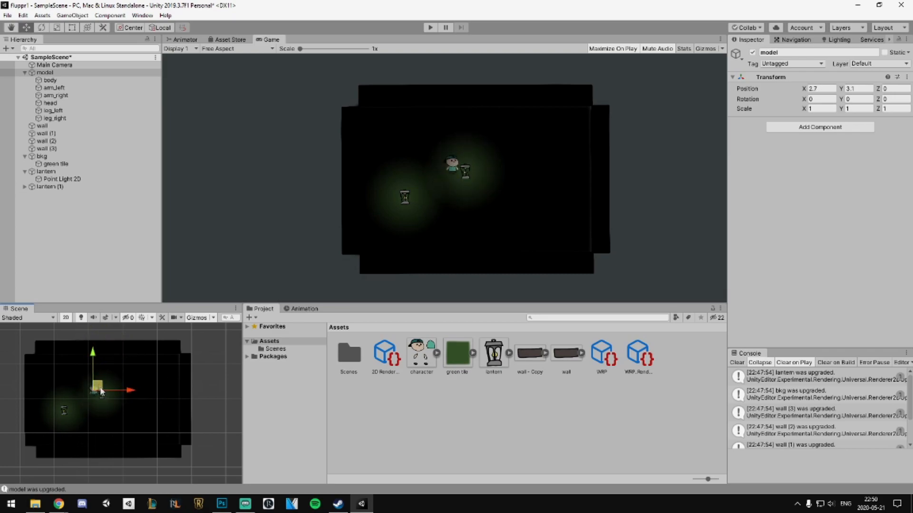
click(25, 72)
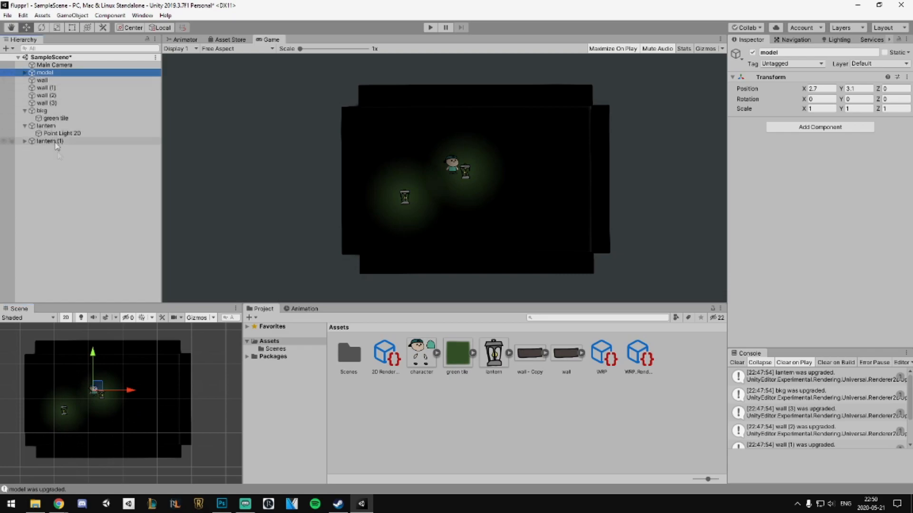
click(49, 141)
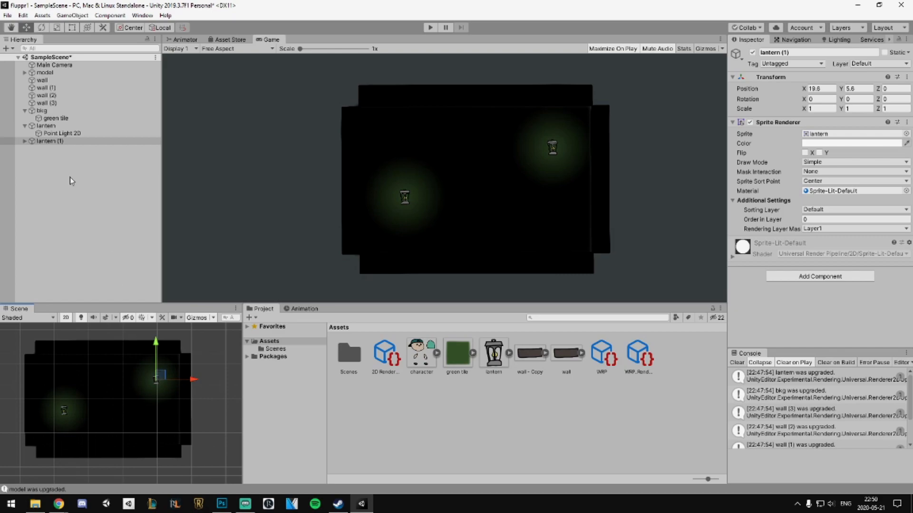
right_click(70, 181)
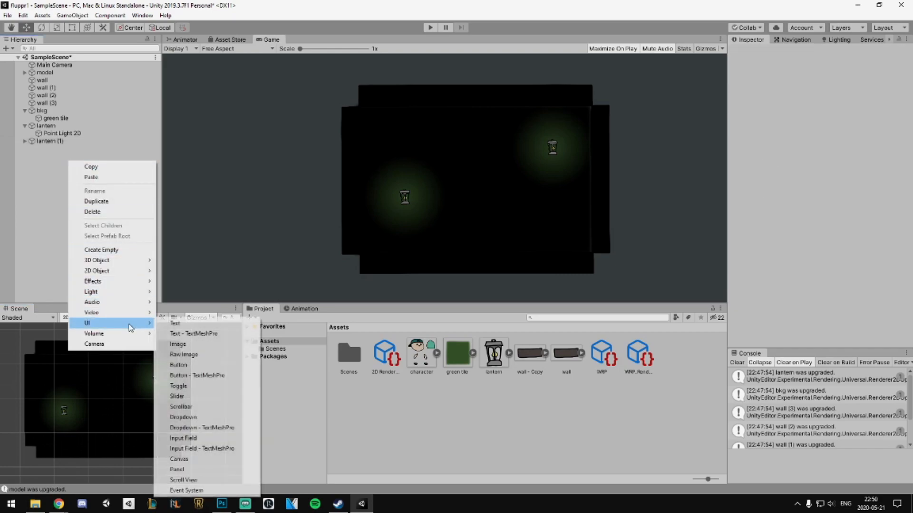
mouse_move(90, 292)
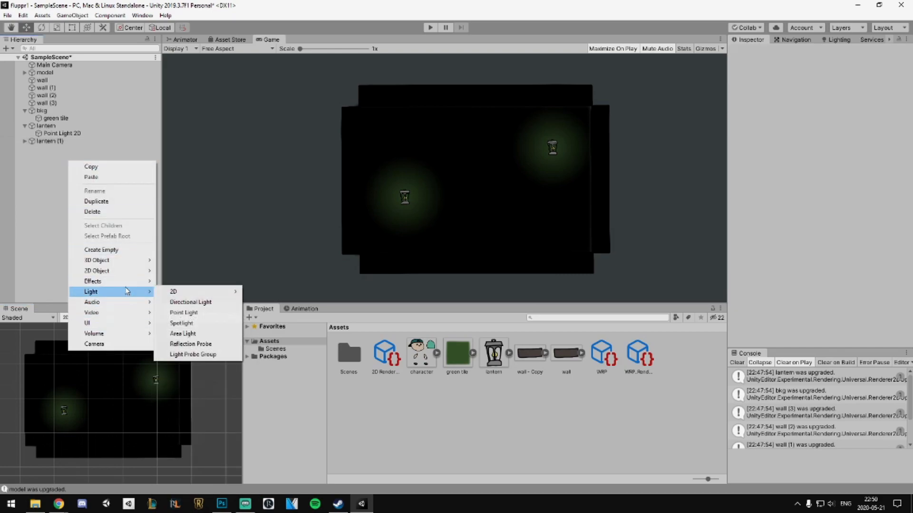
mouse_move(173, 292)
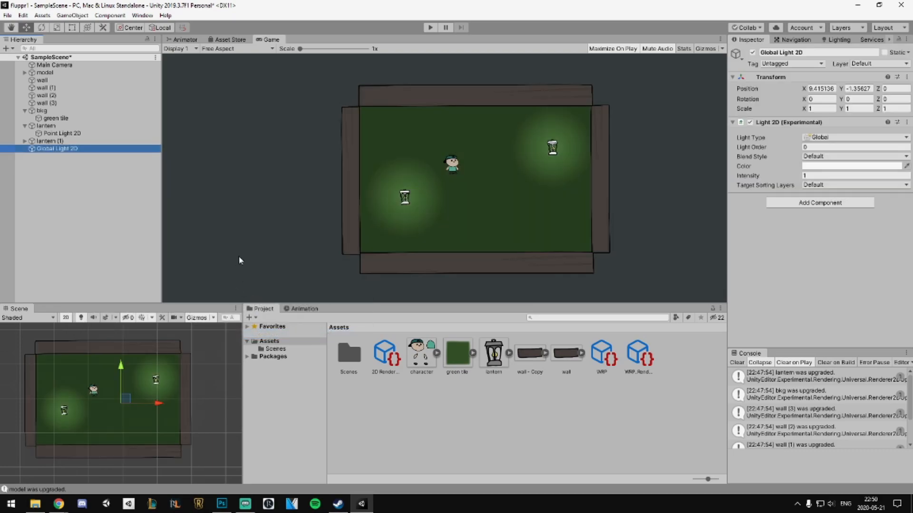
click(853, 147)
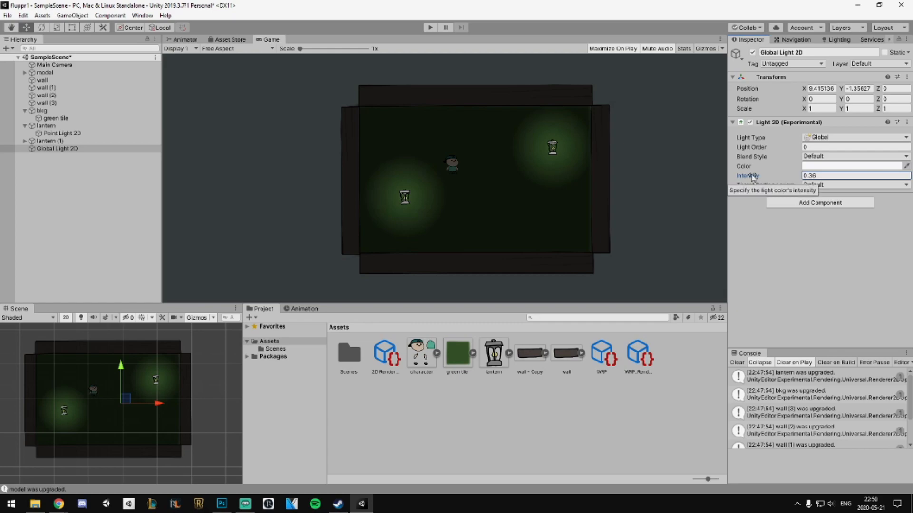
click(56, 149)
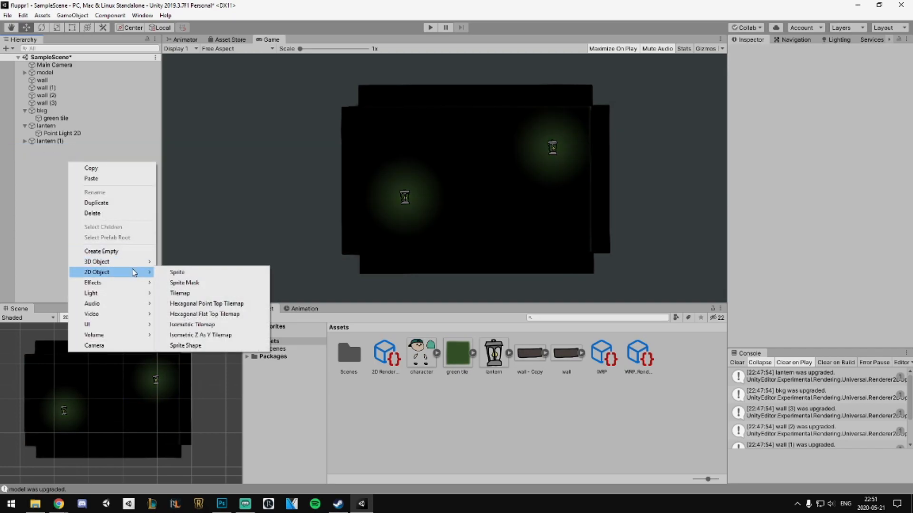
mouse_move(93, 282)
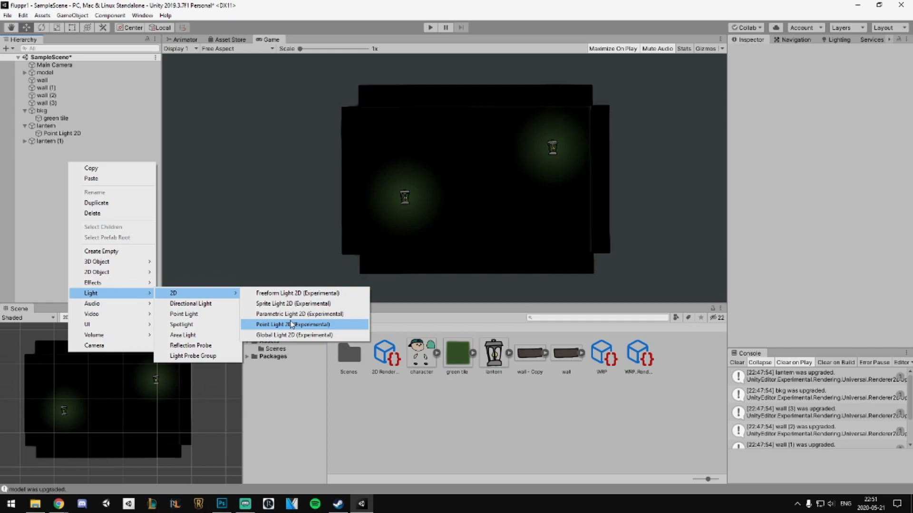
Add a standalone Point Light 2D, widen its radius to cover the room, nudge it right.
click(293, 324)
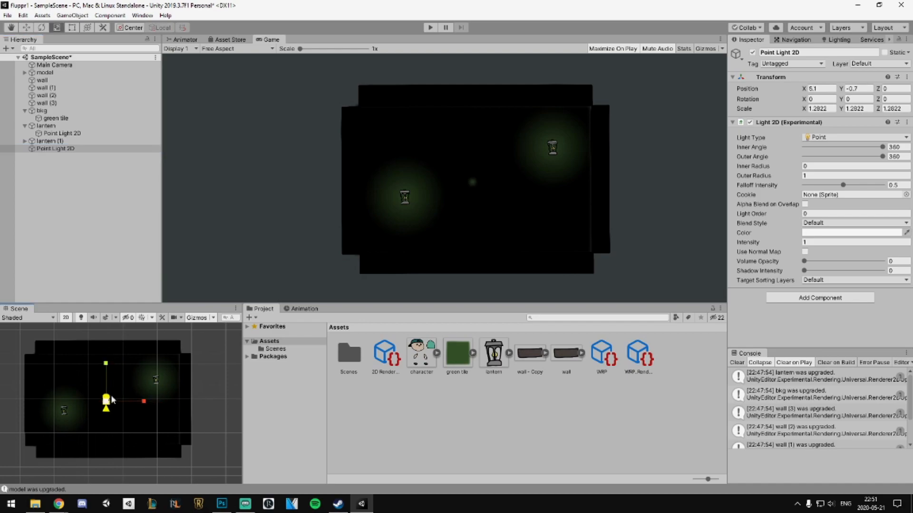
drag(107, 362, 164, 347)
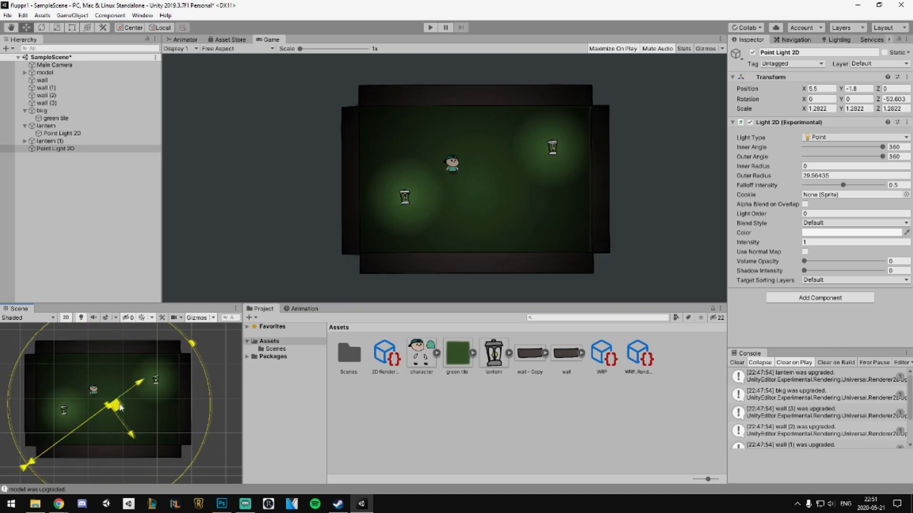
drag(116, 407, 134, 396)
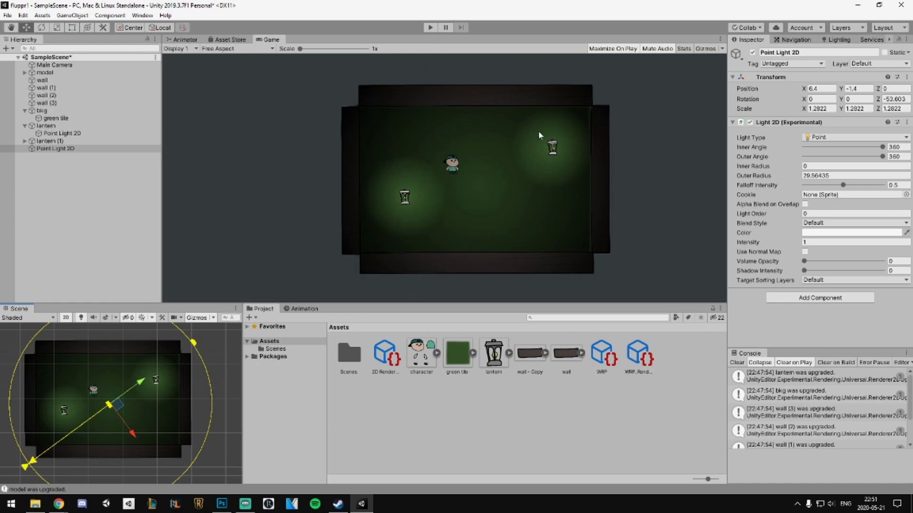
Switch to the Scene view, select the model, and zoom the running game to inspect it.
click(47, 125)
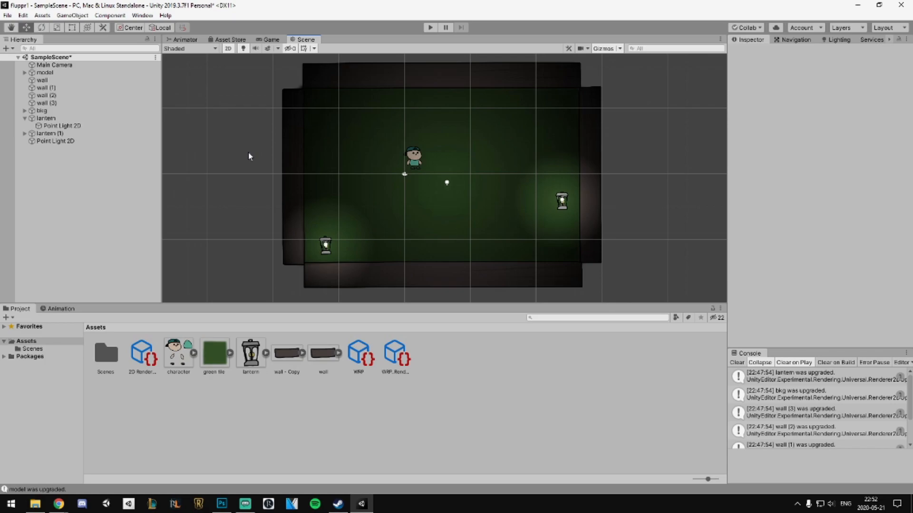
click(45, 72)
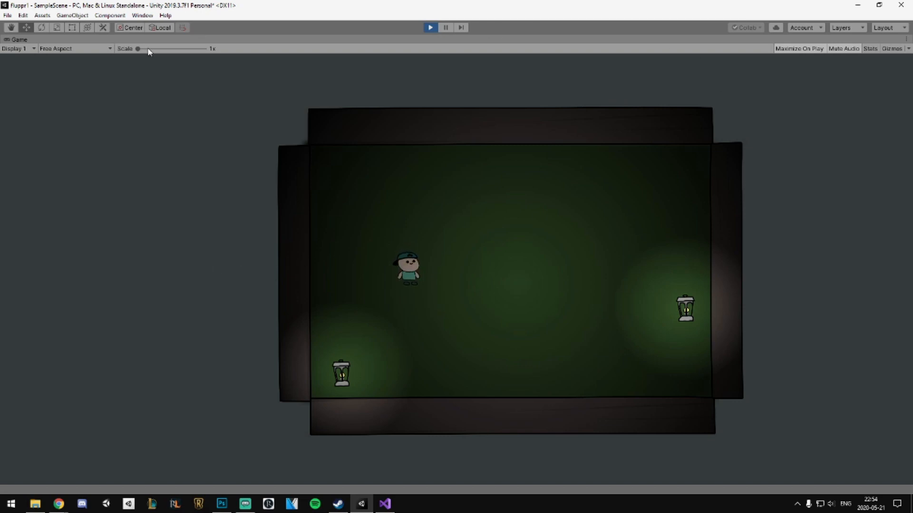
drag(138, 49, 198, 49)
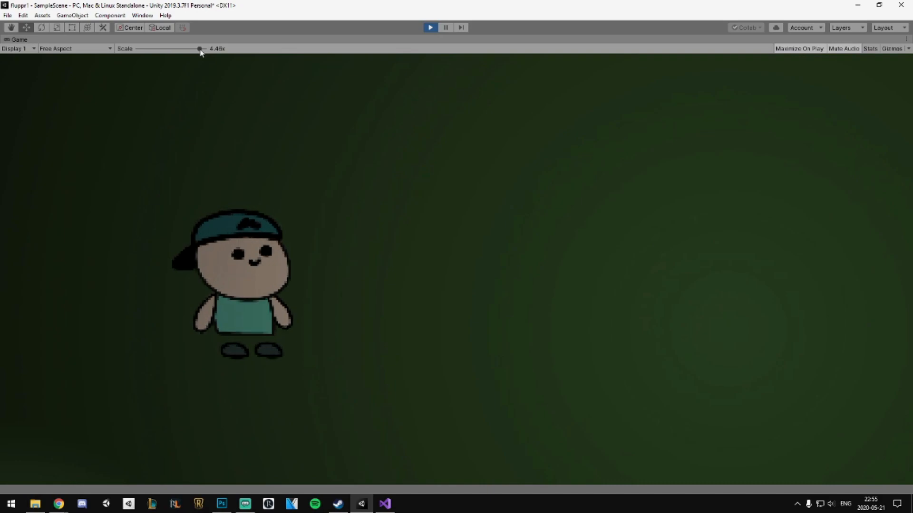
drag(200, 49, 138, 49)
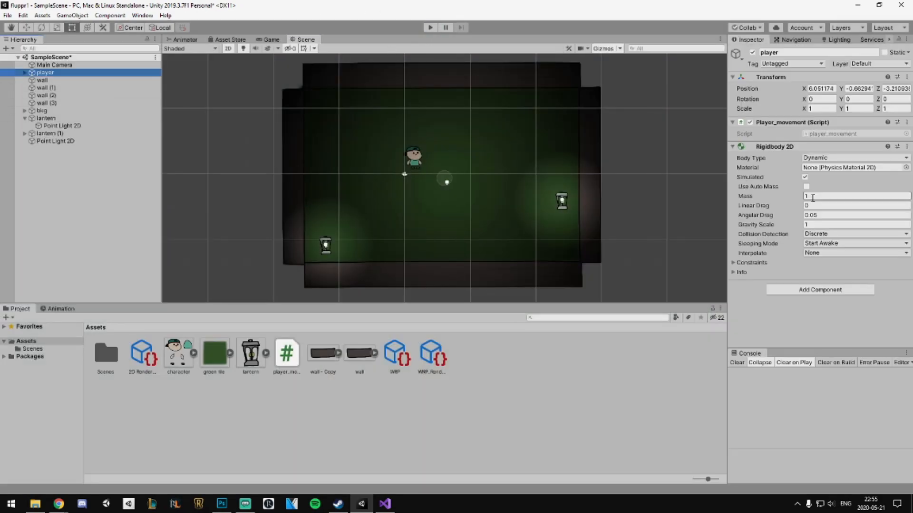
Set the player's Rigidbody 2D Gravity Scale to 0.
click(855, 224)
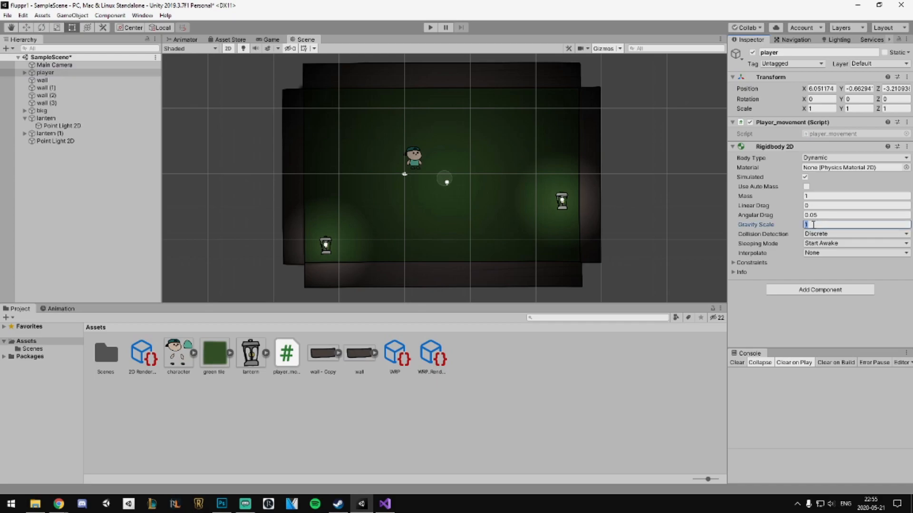
text(0)
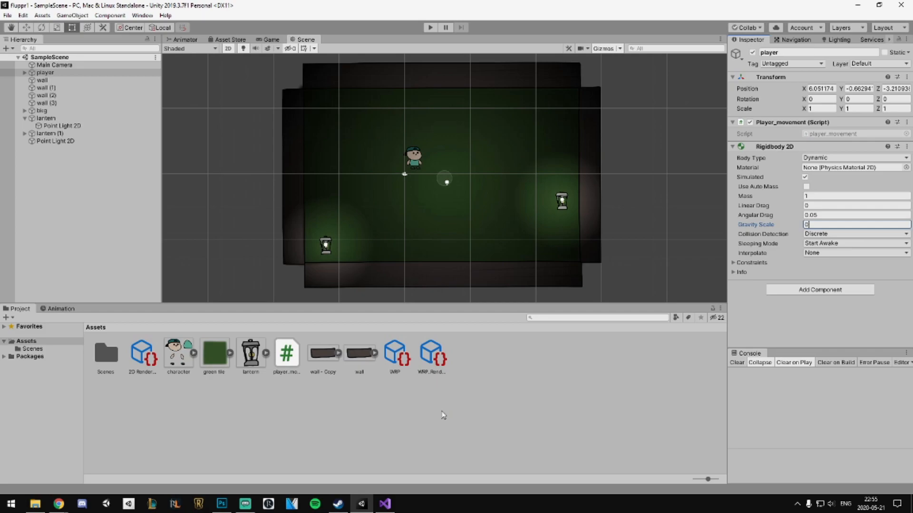
mouse_move(443, 382)
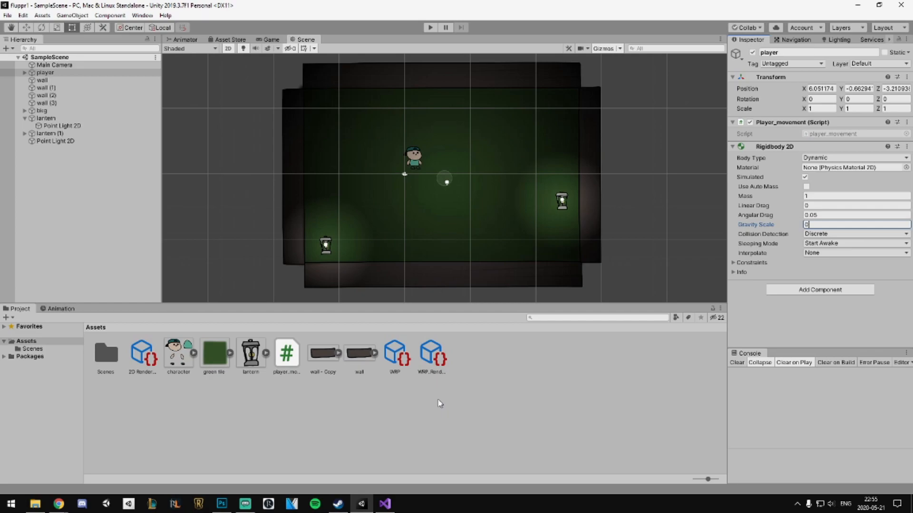
mouse_move(444, 400)
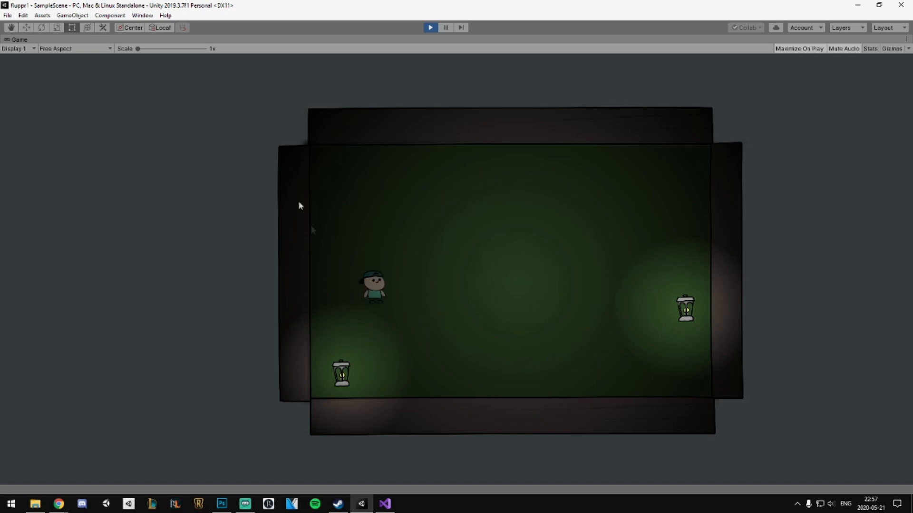
mouse_move(304, 365)
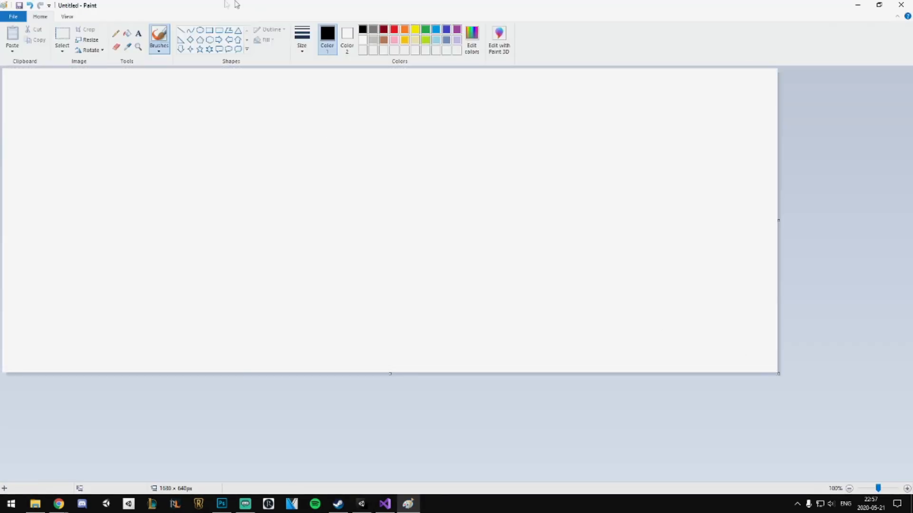
Draw four outlined rectangles, one at left and three stacked in a column beside it.
drag(293, 156, 482, 264)
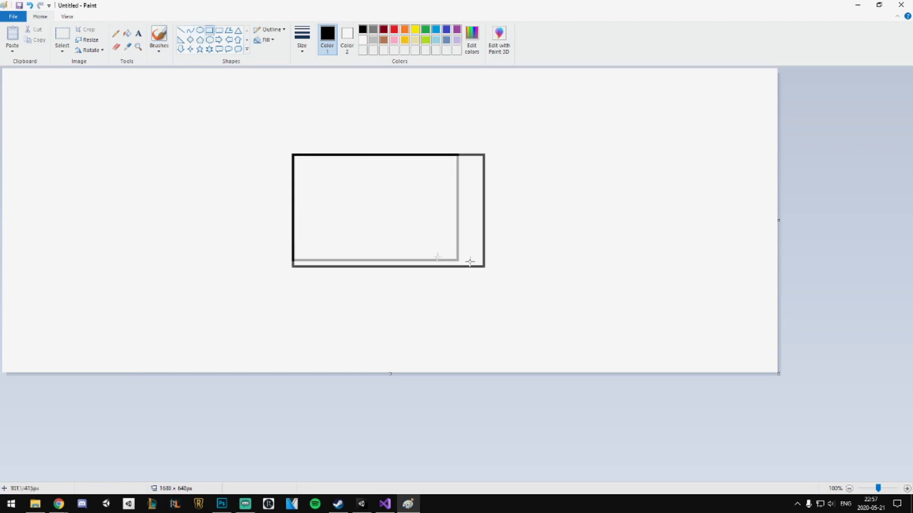
drag(470, 261, 404, 220)
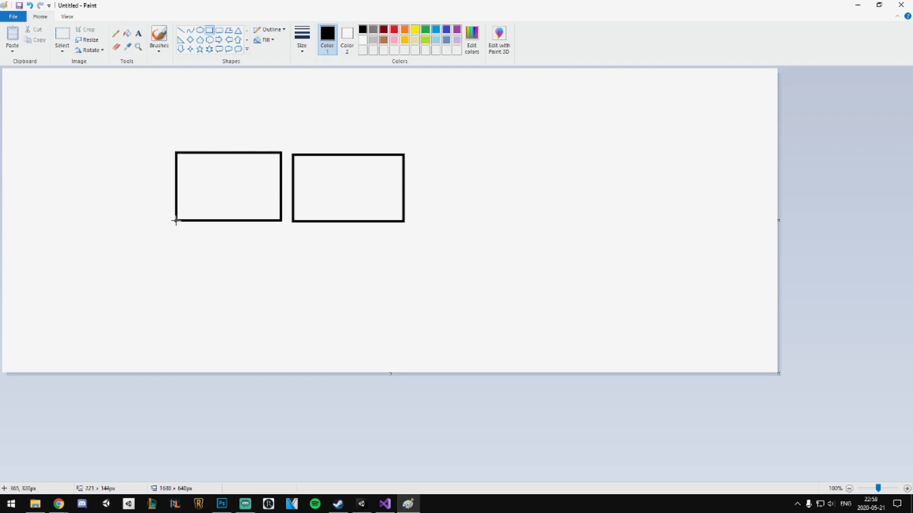
drag(294, 234, 366, 263)
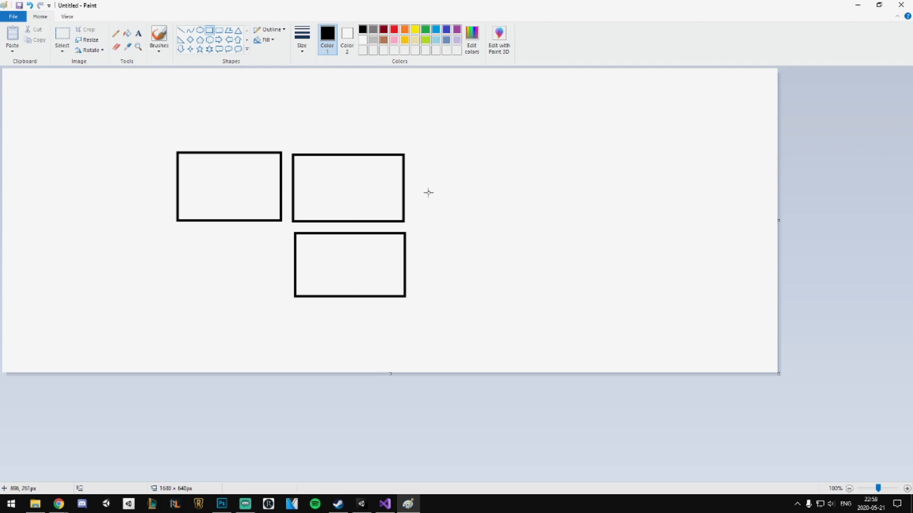
drag(294, 306, 313, 331)
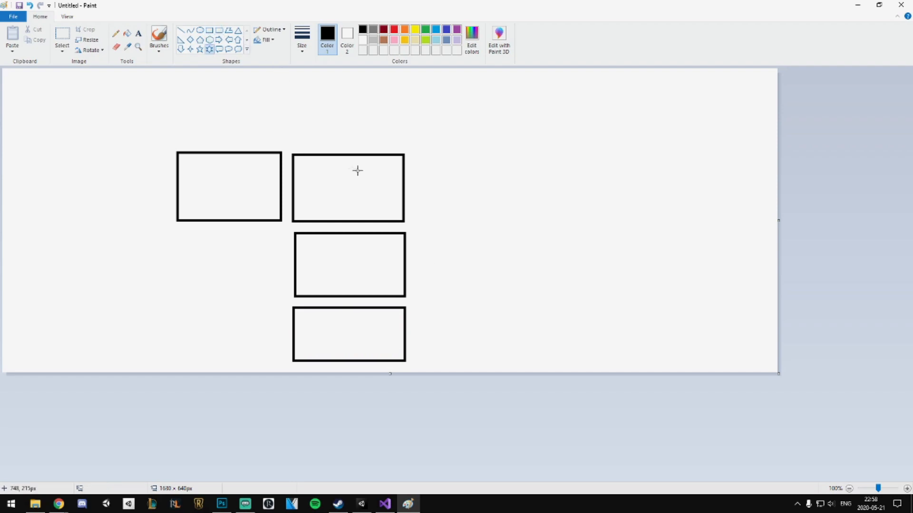
Draw a six-point star in the second box, add a lower-right box, undo a stray red line.
drag(336, 171, 360, 198)
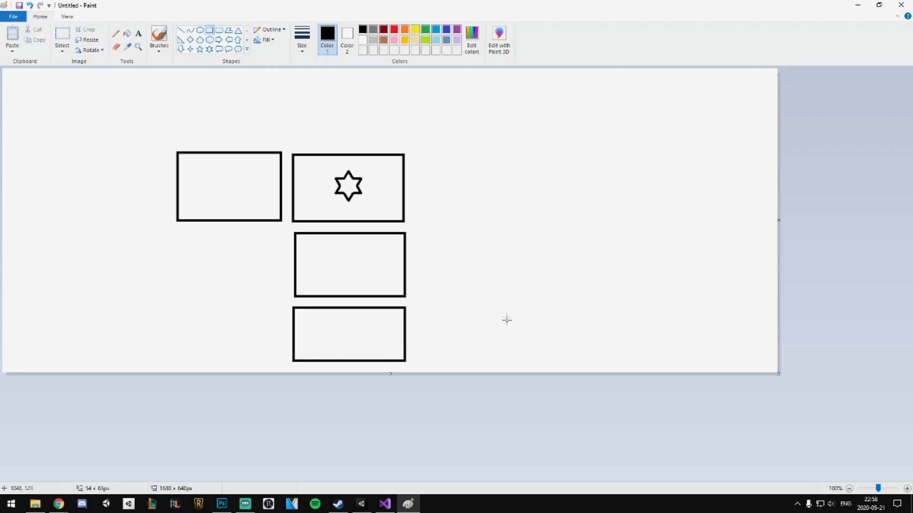
drag(412, 307, 519, 365)
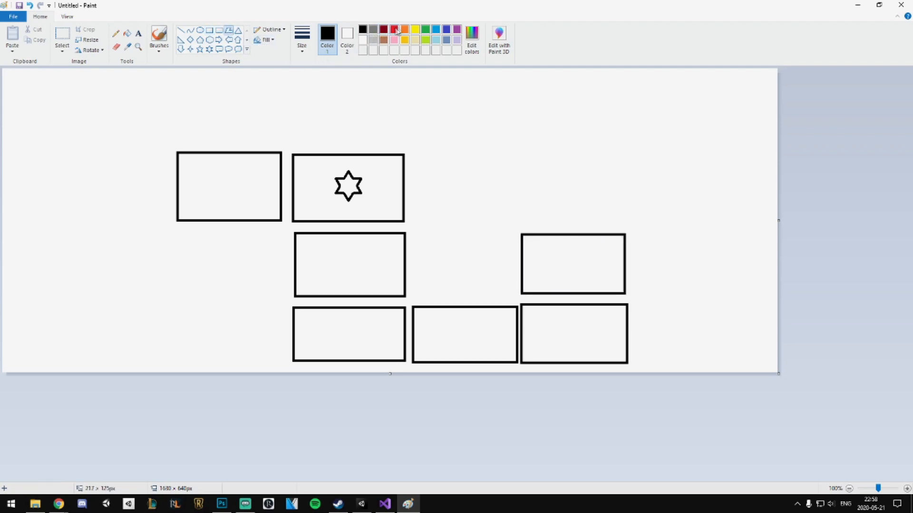
drag(518, 242, 581, 249)
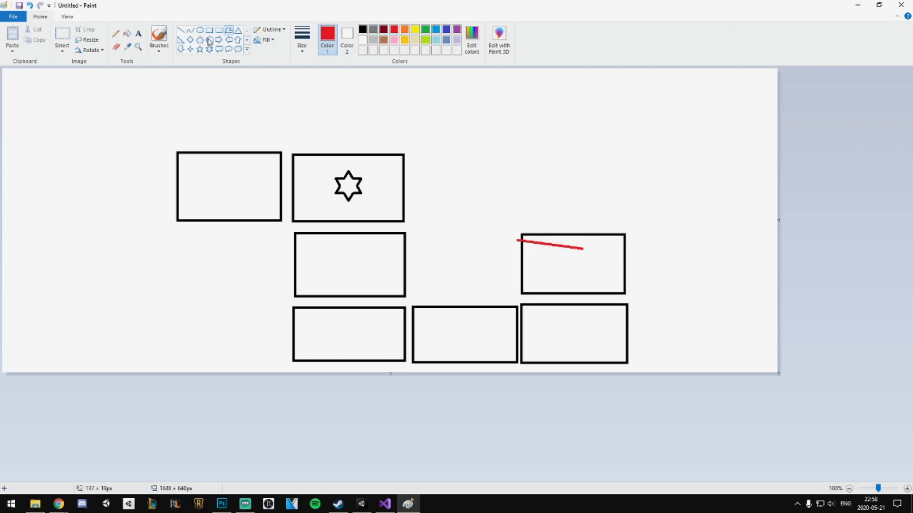
key(ctrl+z)
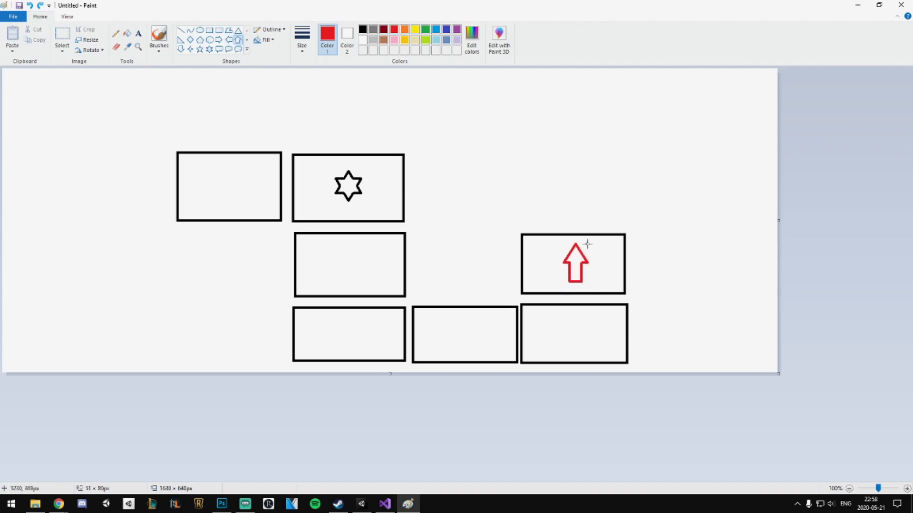
mouse_move(597, 188)
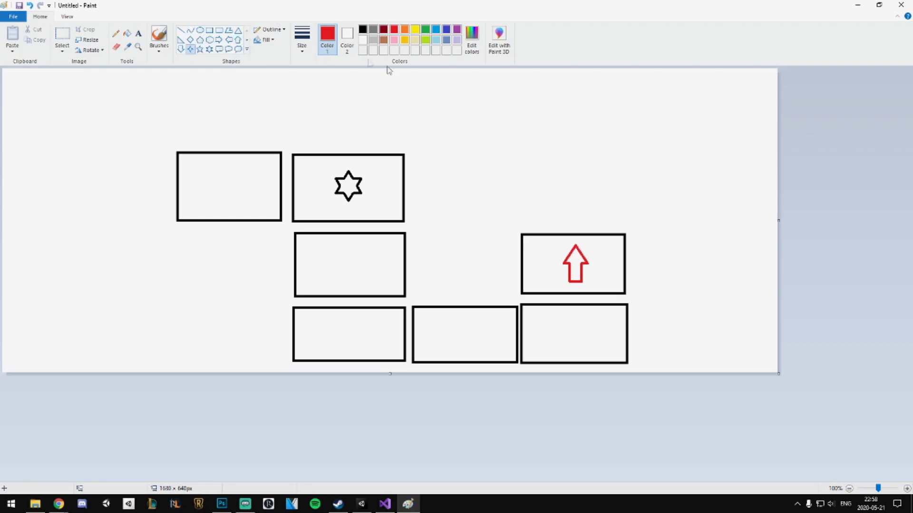
click(158, 38)
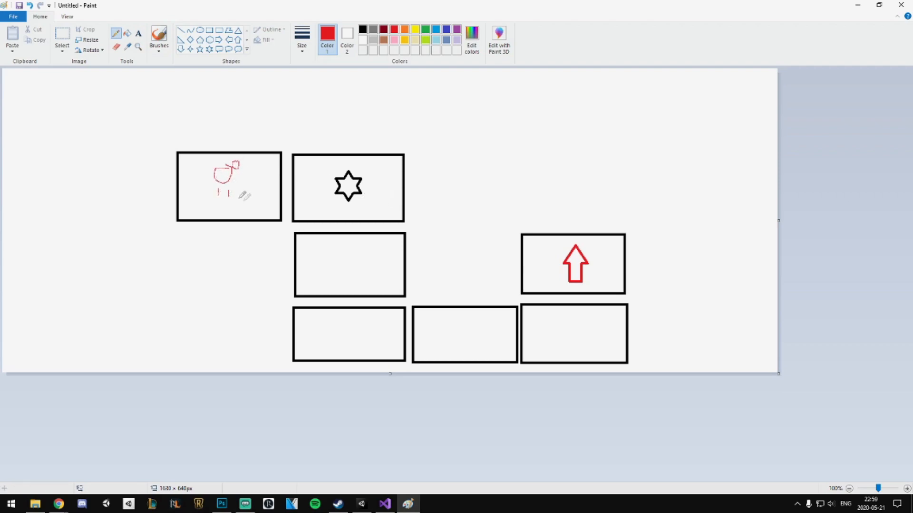
Switch the colour to green and move the pasted green sketch into place.
click(415, 39)
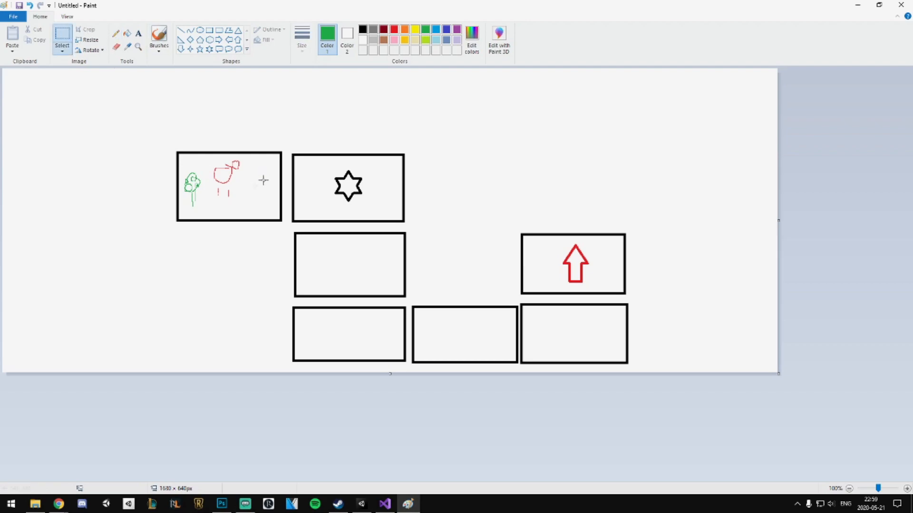
mouse_move(193, 152)
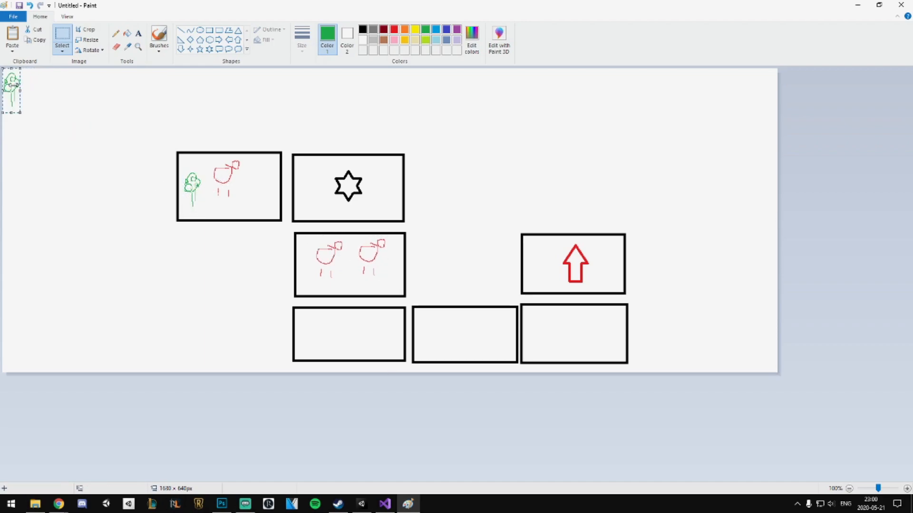
drag(315, 326, 378, 340)
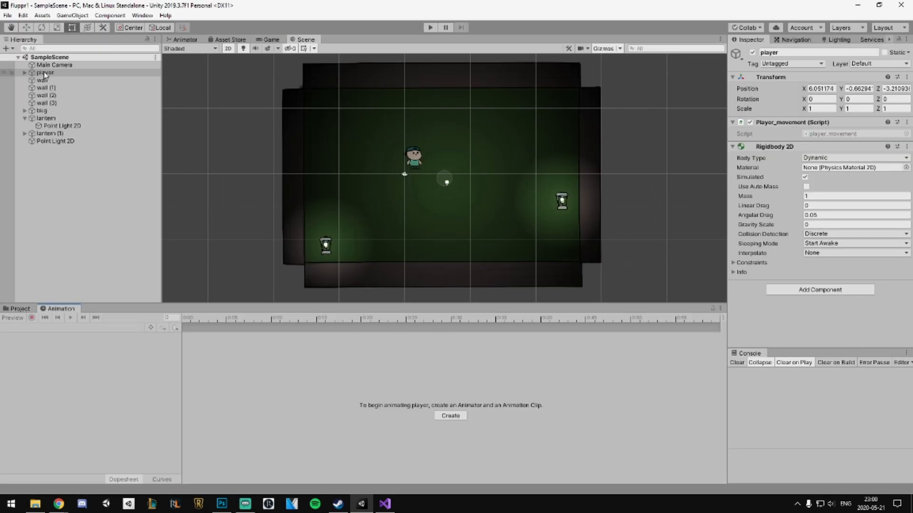
Select the player object in the Hierarchy to reveal its model's body, head, arm and leg parts.
click(27, 72)
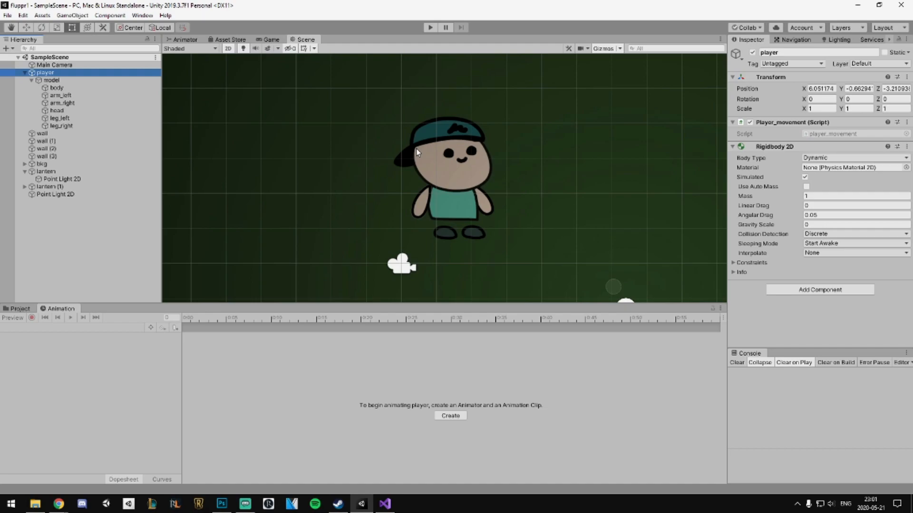
mouse_move(430, 158)
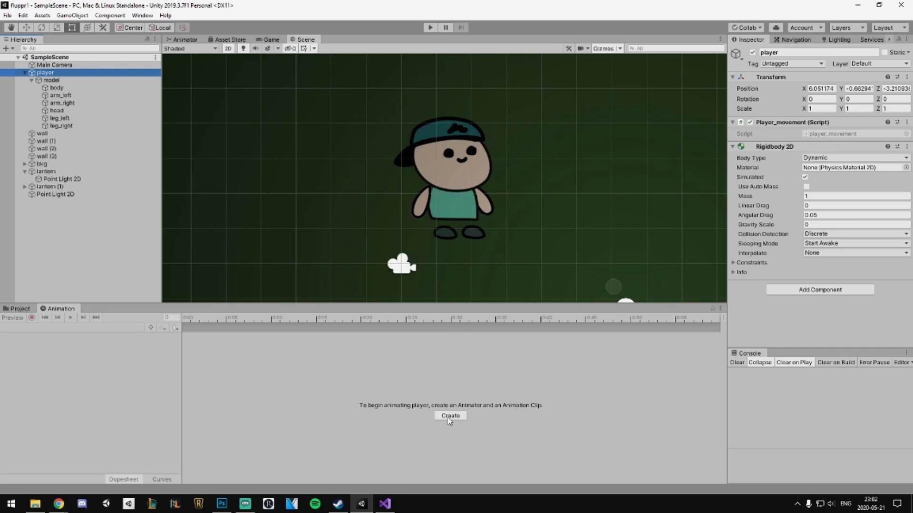
Add an Animator and player_run clip to the player, then preview its arm_left keyframes.
click(449, 415)
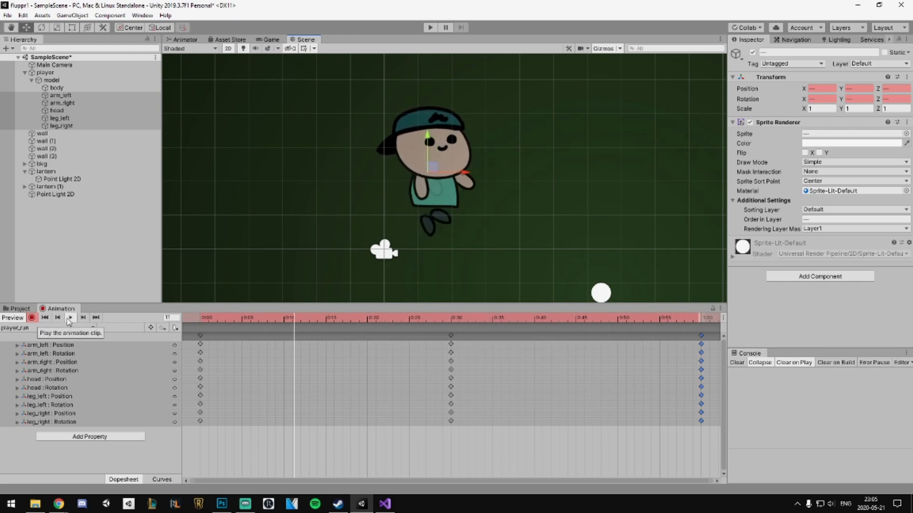
click(69, 317)
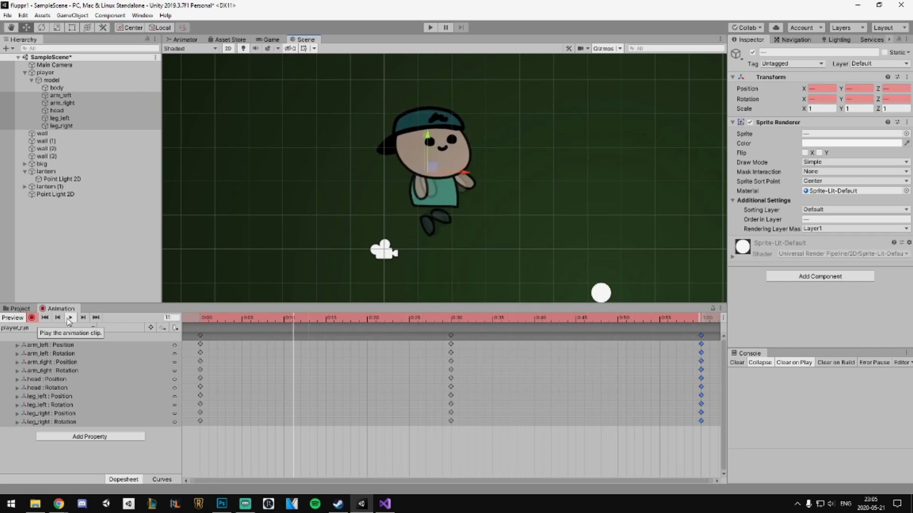
click(70, 318)
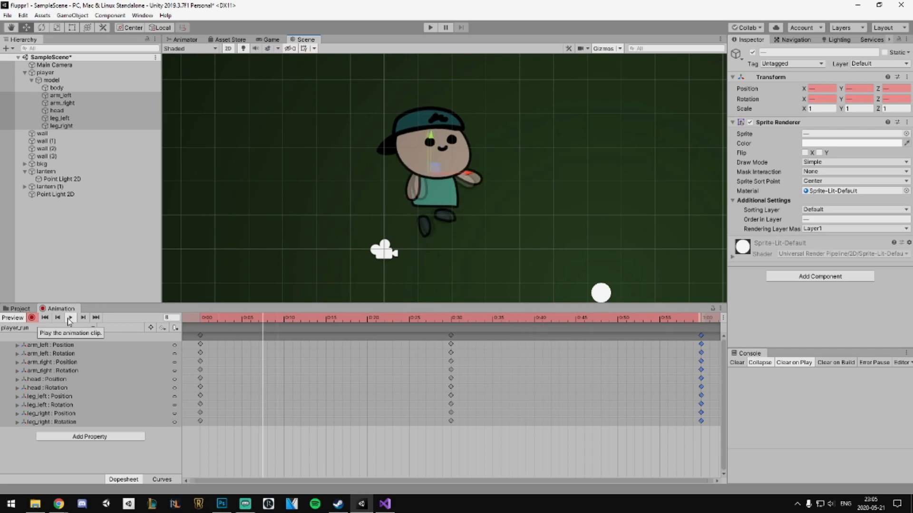
click(70, 317)
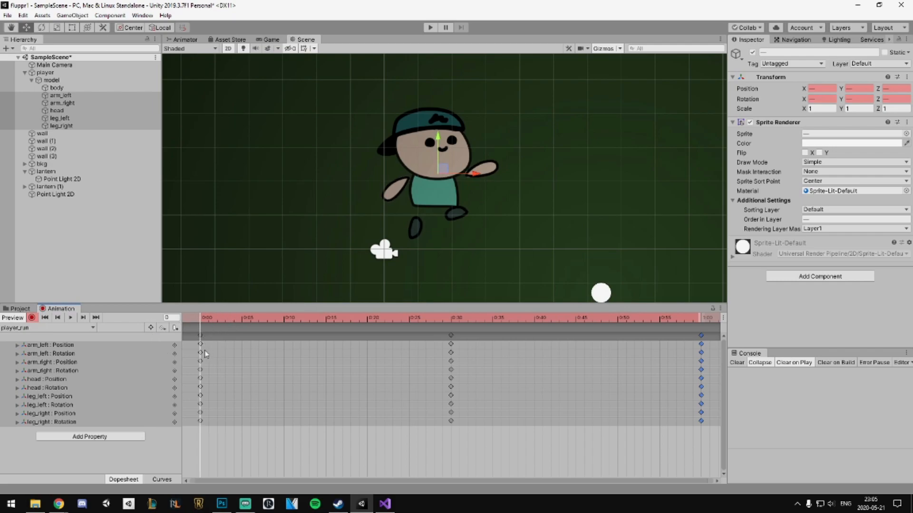
click(62, 96)
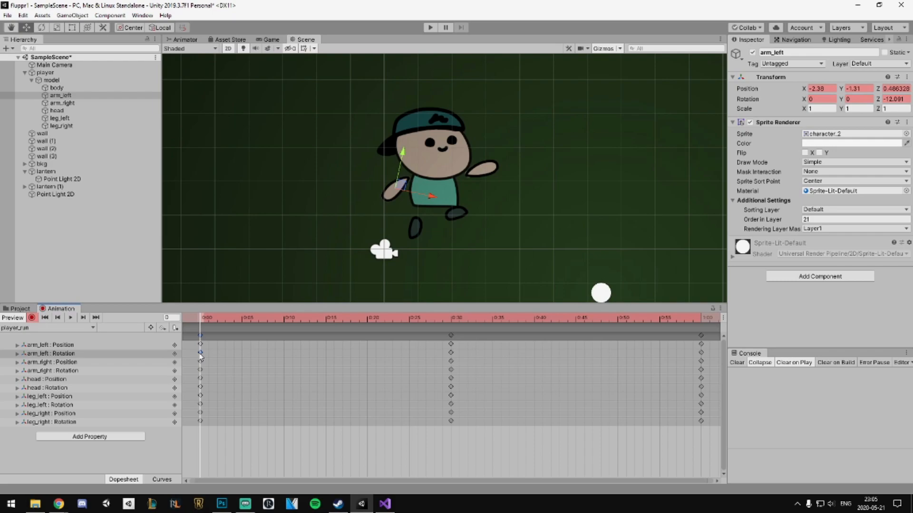
click(430, 28)
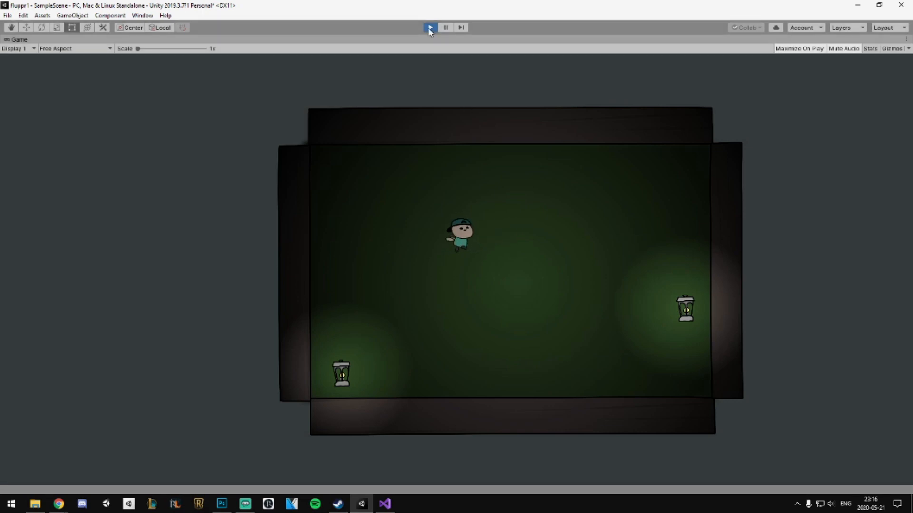
Stop the play-mode test and reselect the player in the scene view.
click(430, 28)
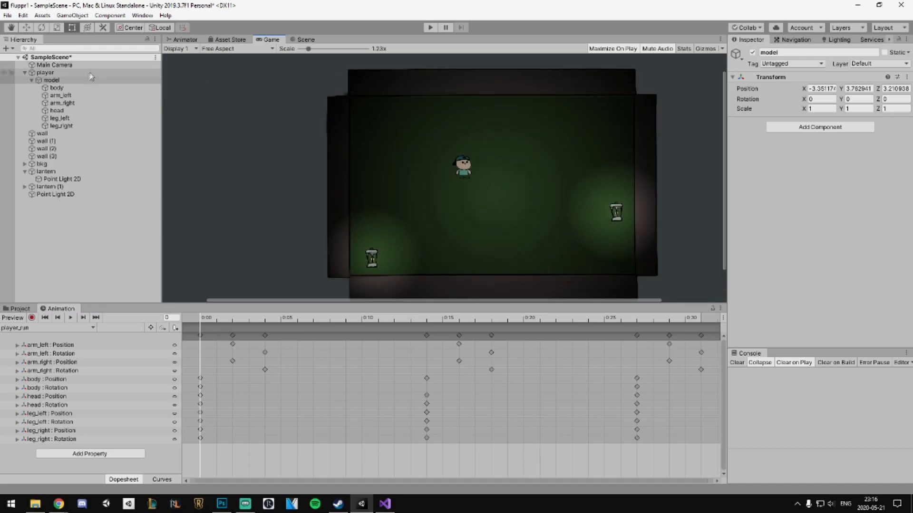
click(46, 73)
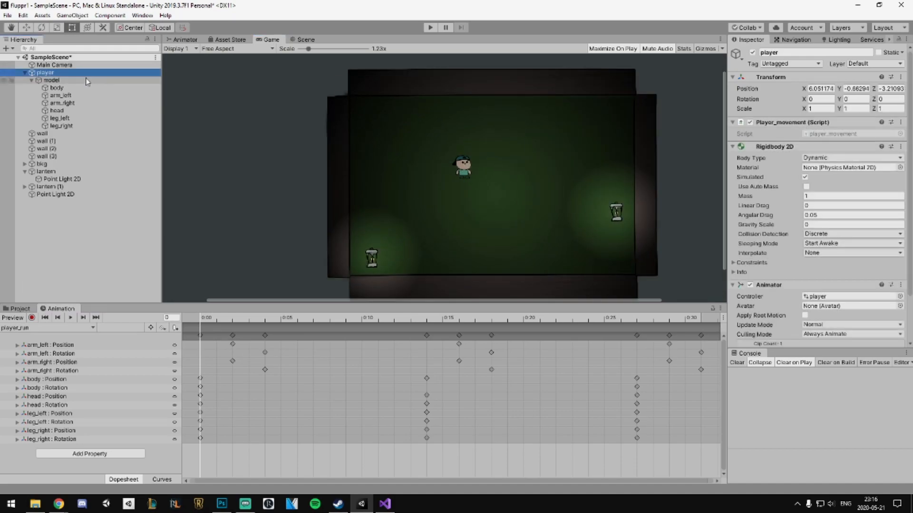
click(303, 39)
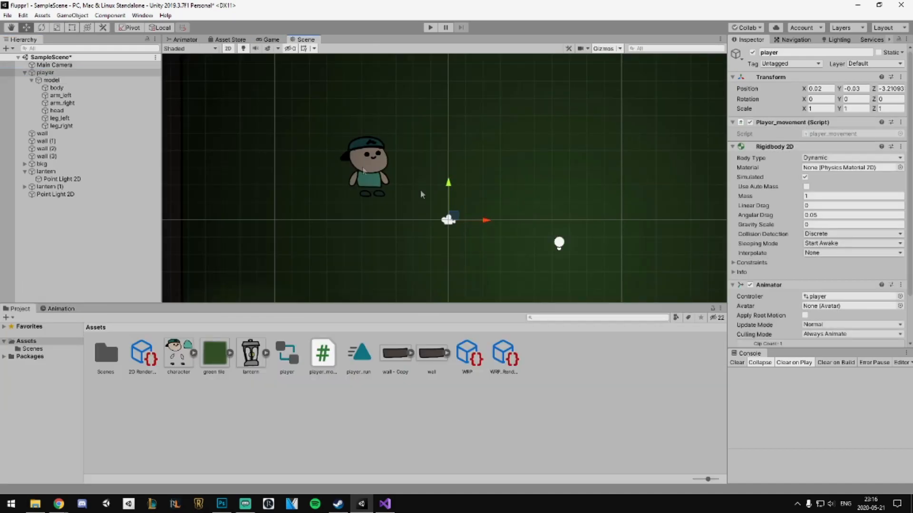
Move the model's body-part objects onto the player origin and set the handle to Pivot.
click(51, 80)
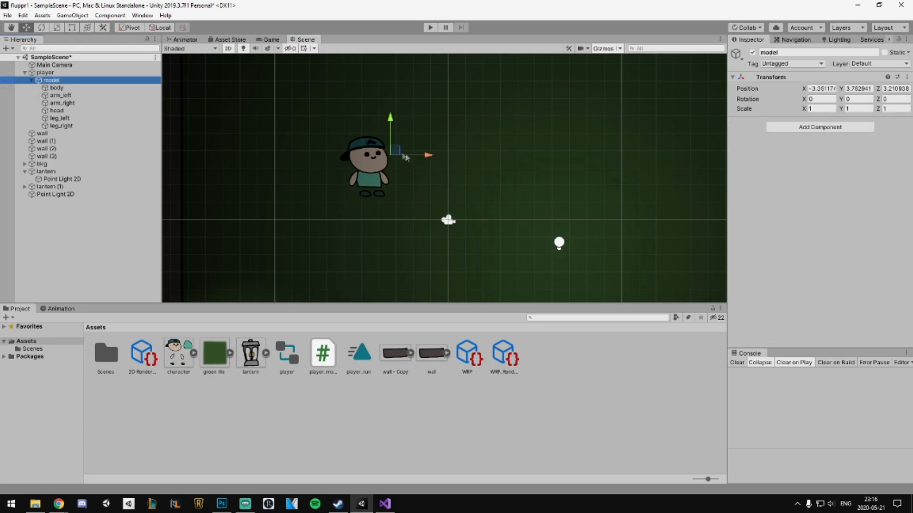
drag(396, 150, 453, 214)
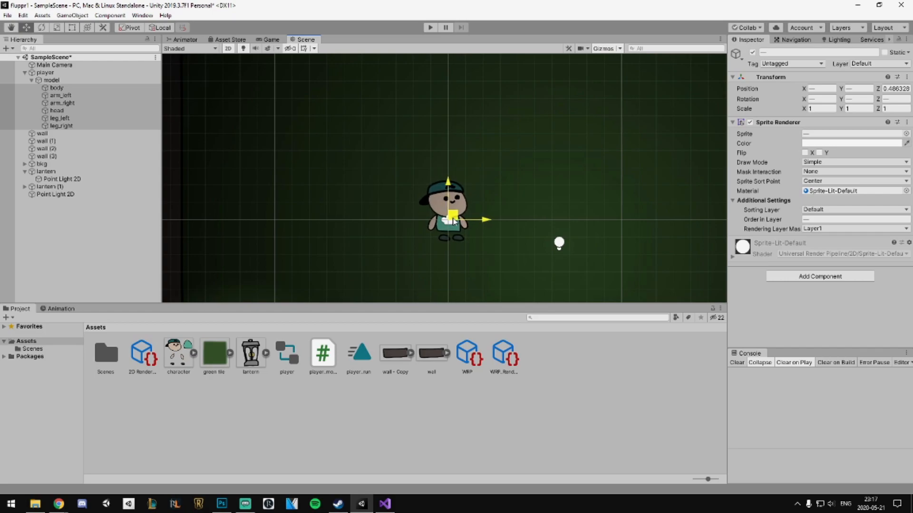
click(45, 73)
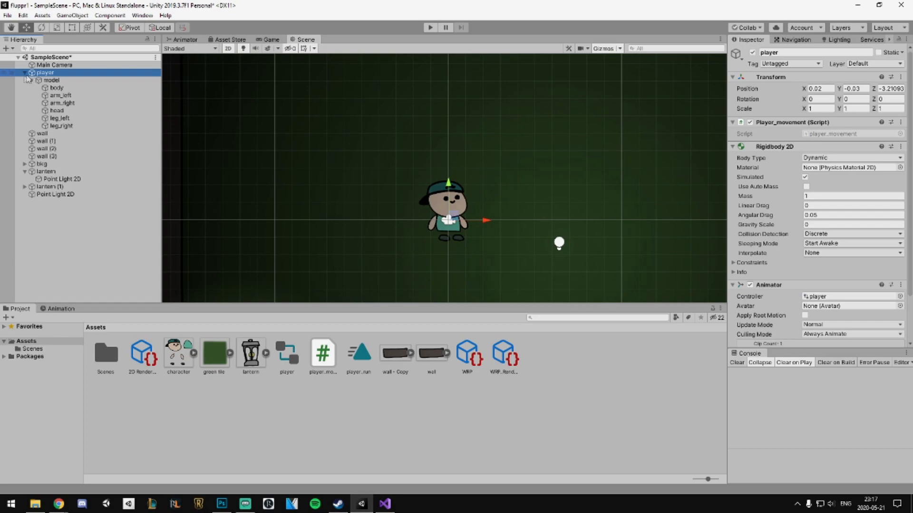
click(26, 80)
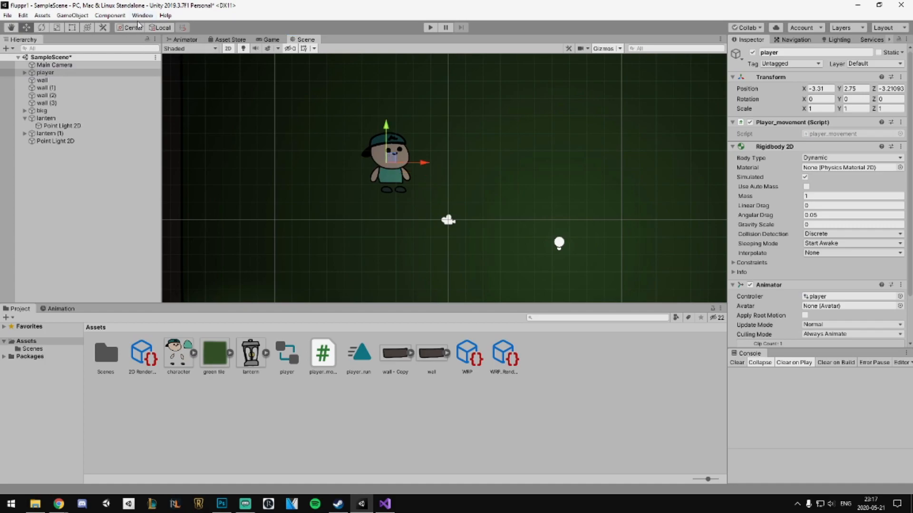
click(130, 27)
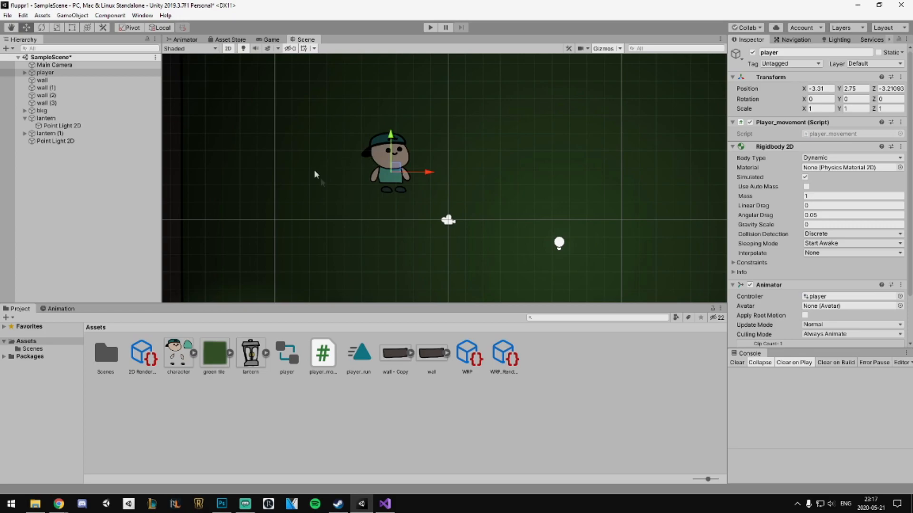
mouse_move(386, 183)
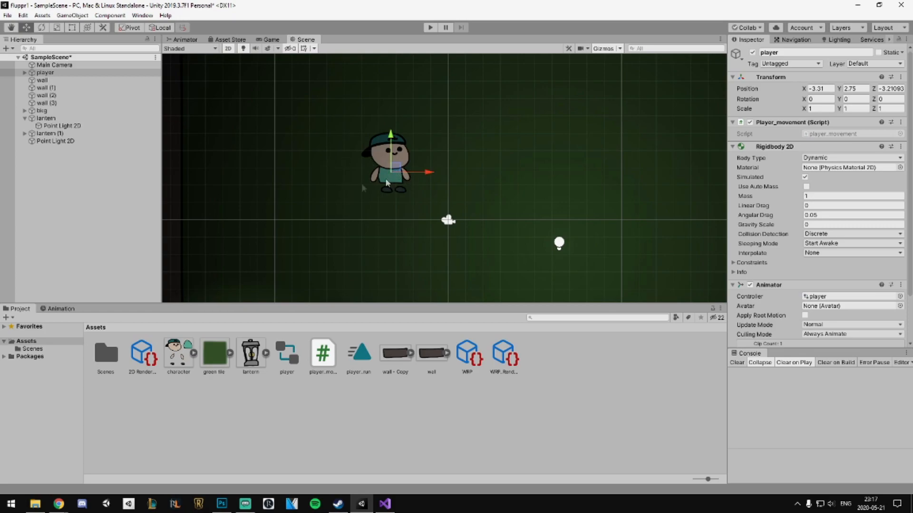
mouse_move(407, 163)
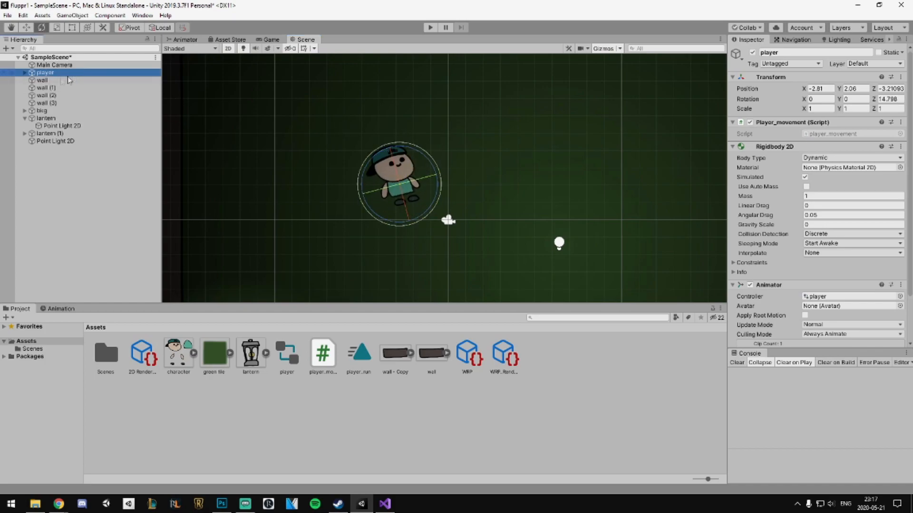
Offset the model around the player's pivot after testing the player's rotation.
click(52, 80)
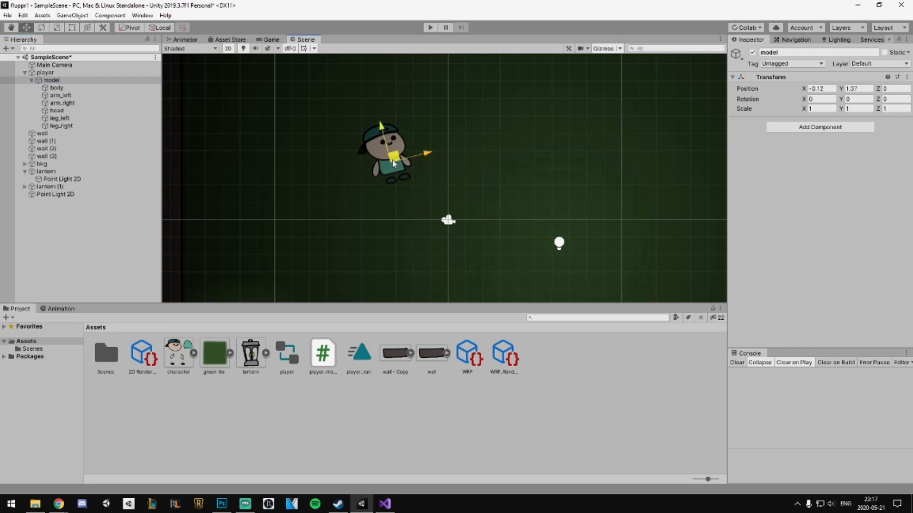
click(45, 72)
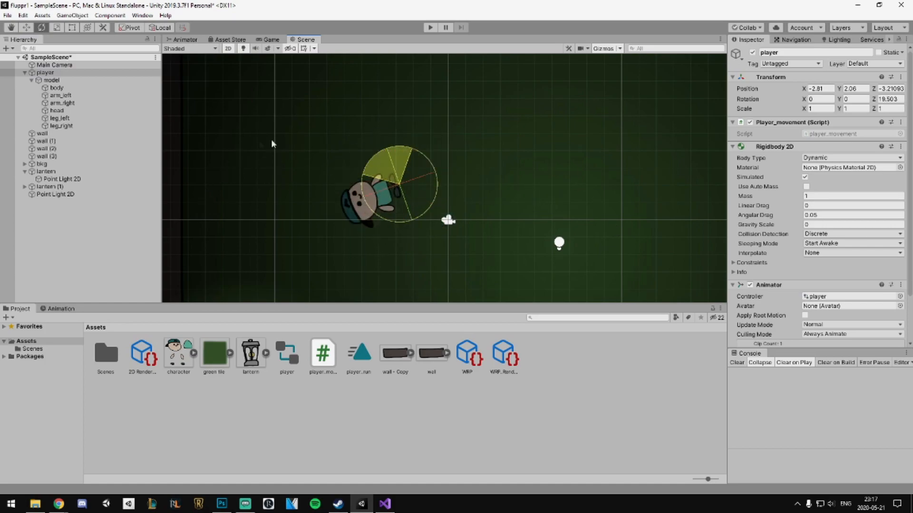
click(51, 79)
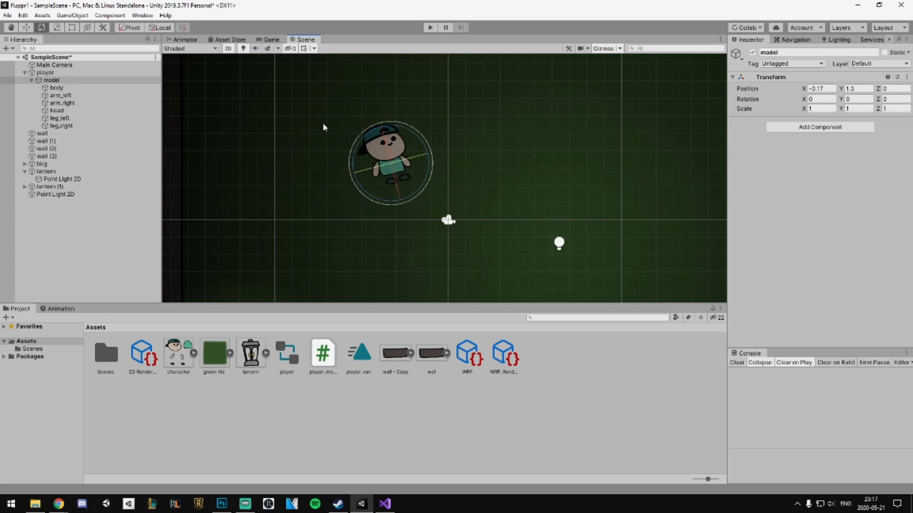
drag(389, 162, 407, 189)
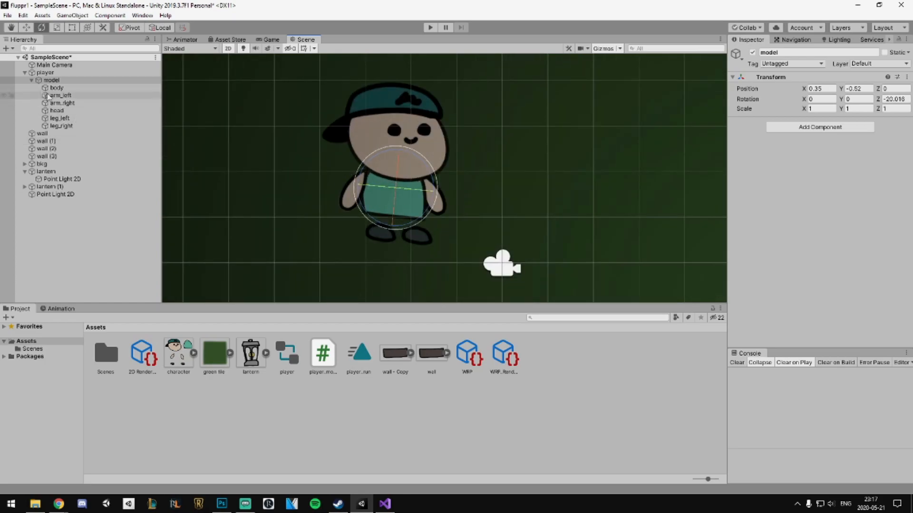
click(61, 102)
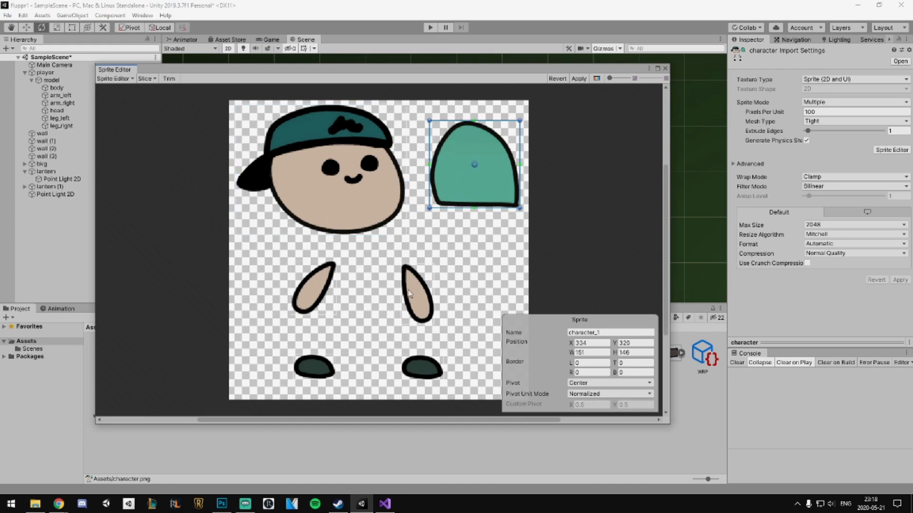
Set shoulder-end pivots on both arm sprites and a Center foot pivot, apply, and close.
click(417, 294)
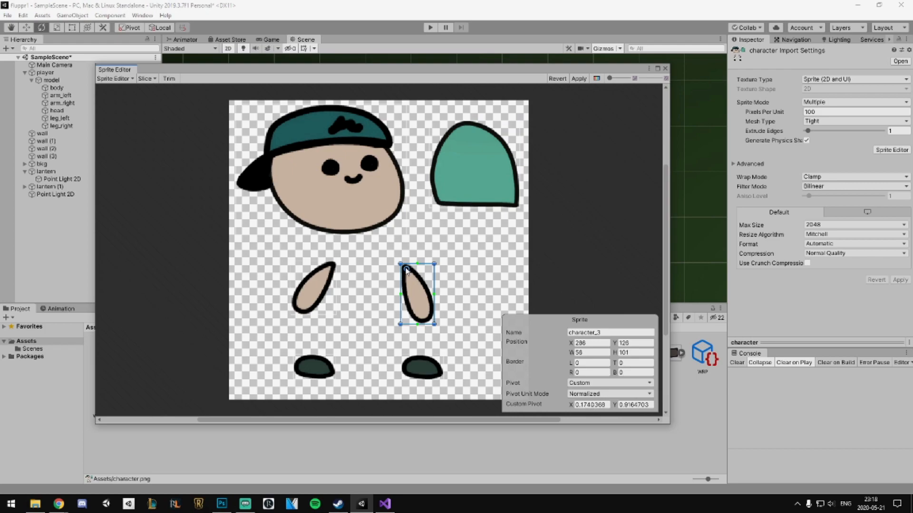
click(315, 288)
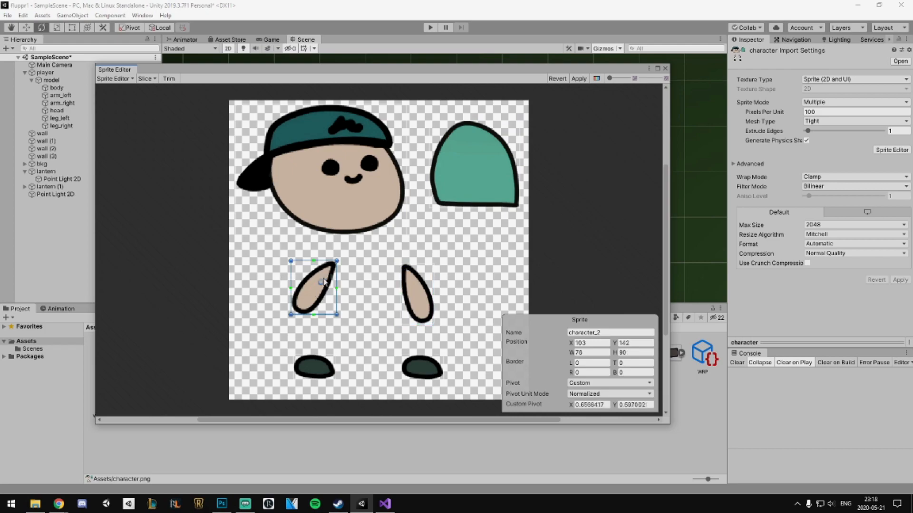
click(314, 367)
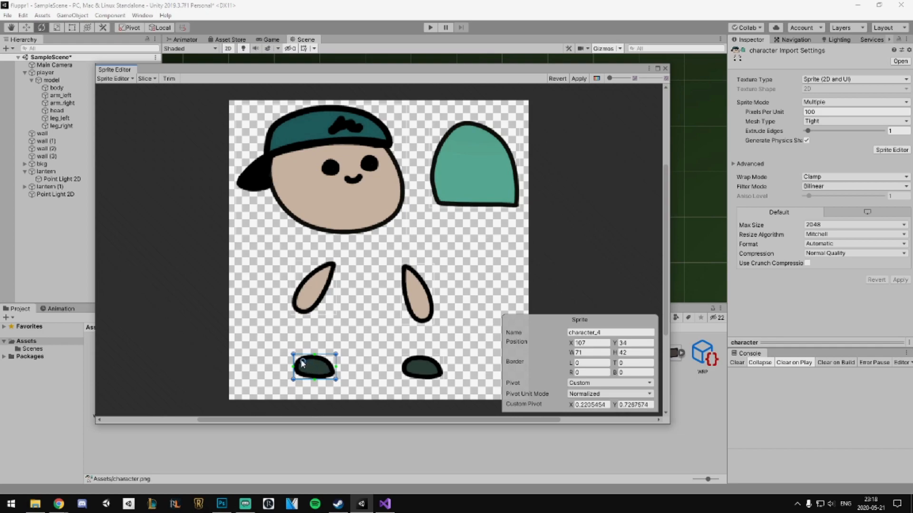
click(609, 382)
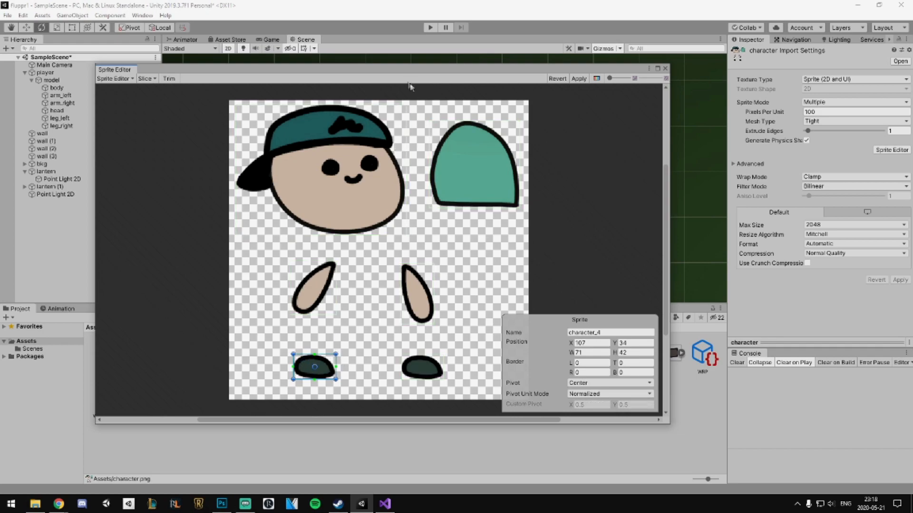
click(578, 78)
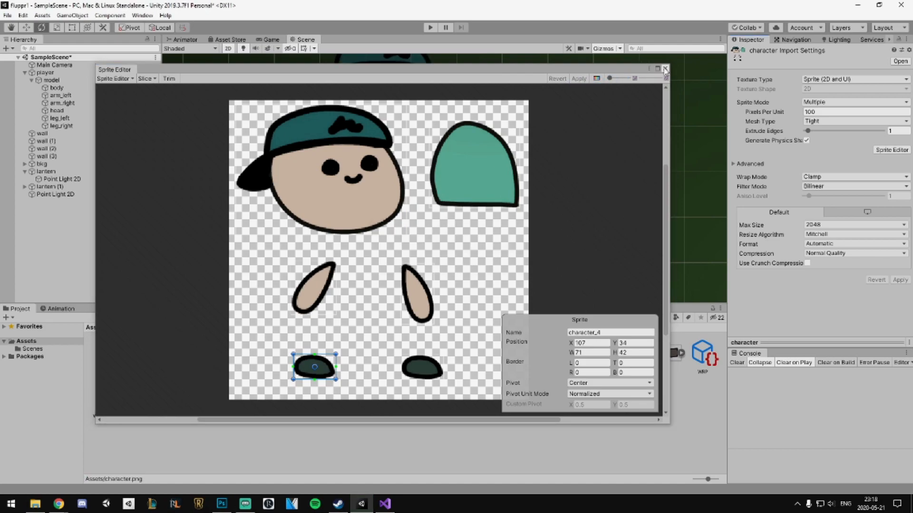
click(664, 68)
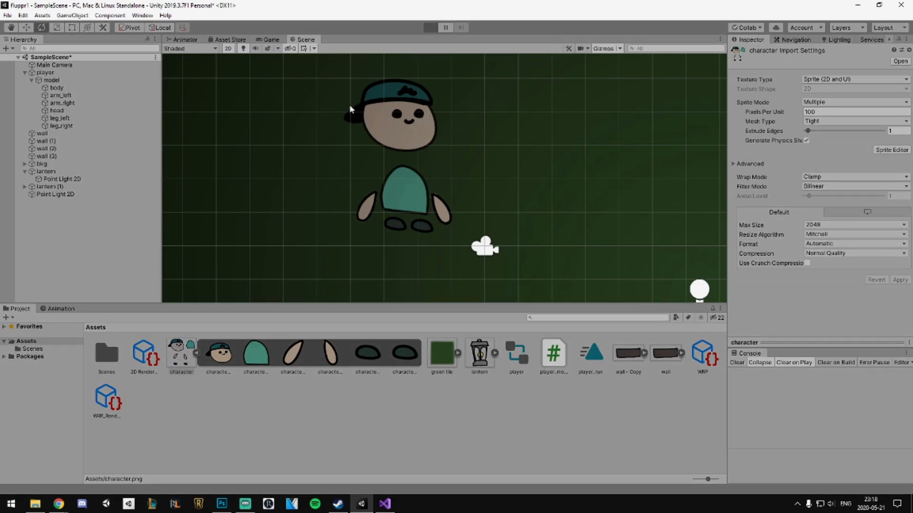
Rotate arm_right and arm_left around their shoulders, then run the game.
click(430, 27)
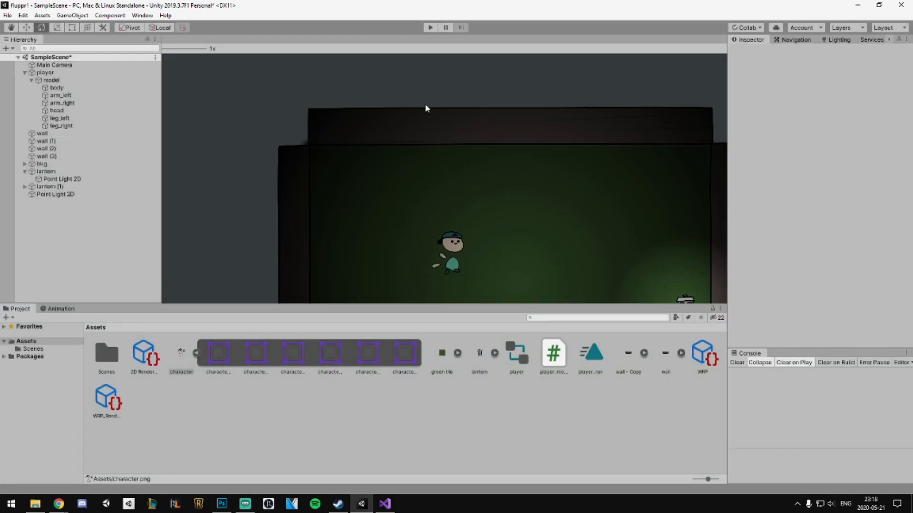
click(63, 103)
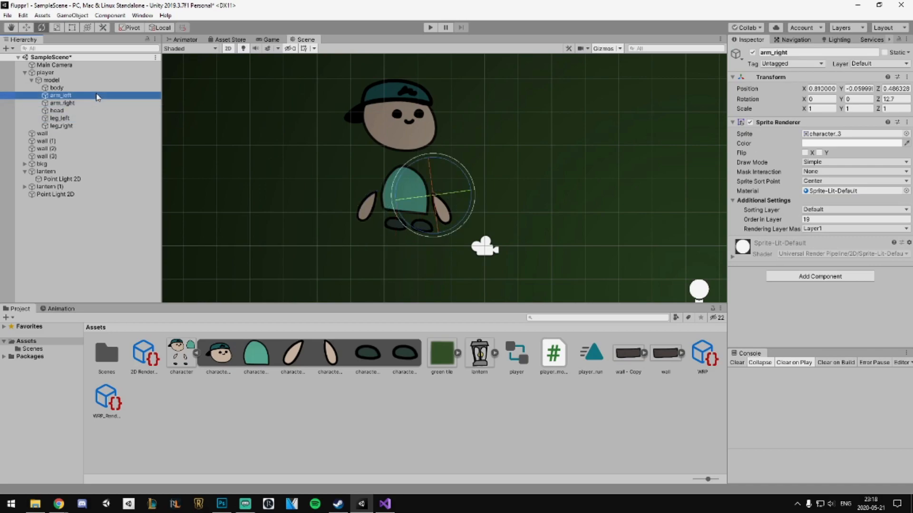
click(60, 95)
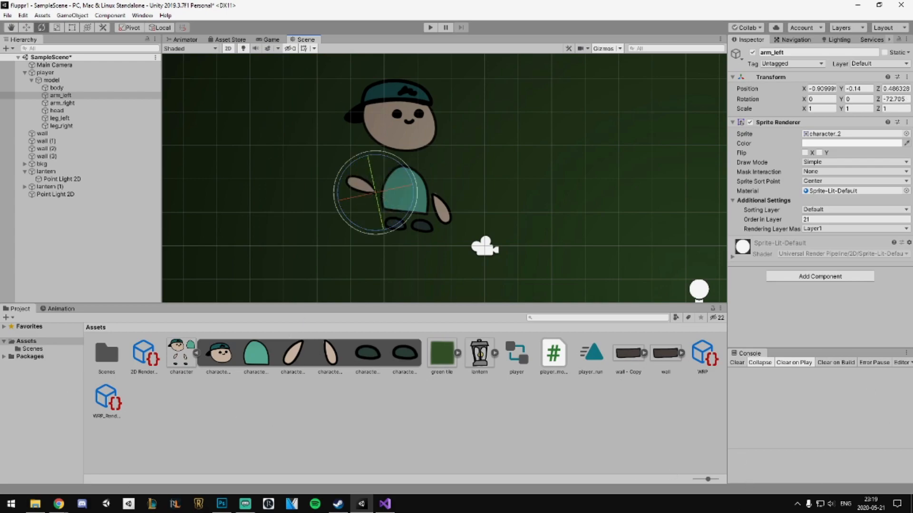
click(430, 28)
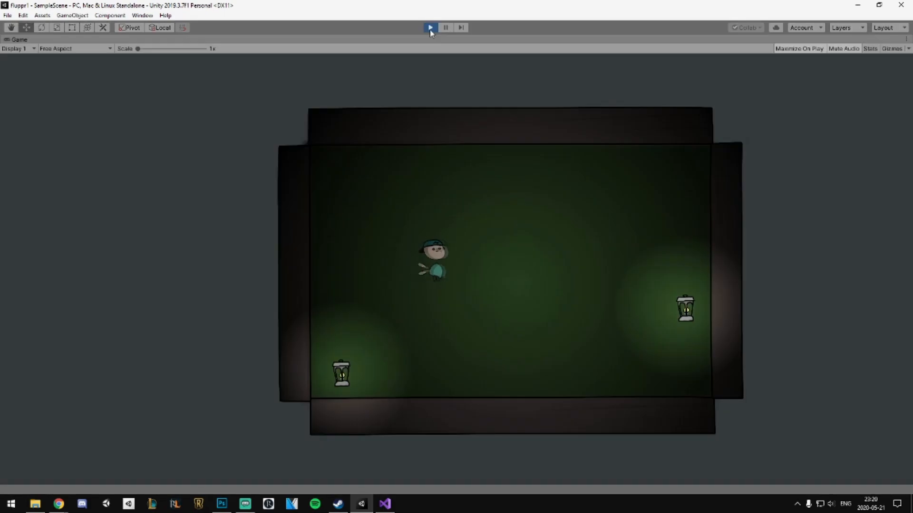